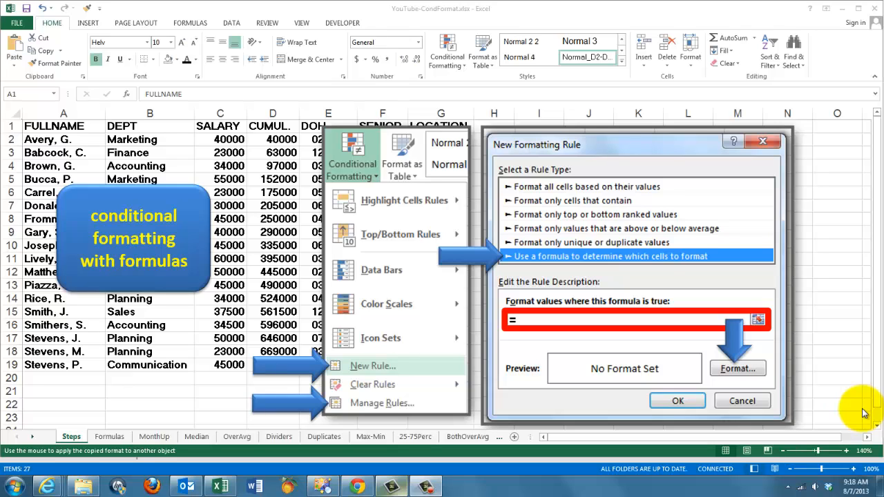
mouse_move(352, 20)
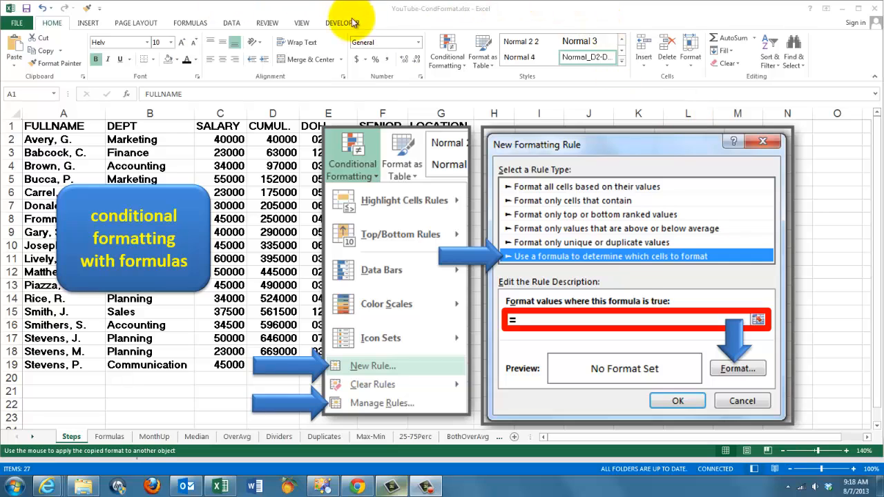
mouse_move(454, 52)
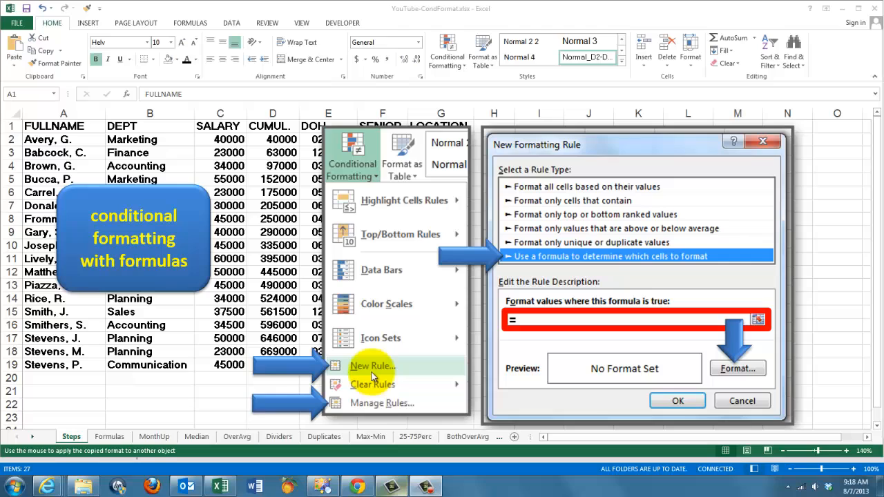
mouse_move(375, 249)
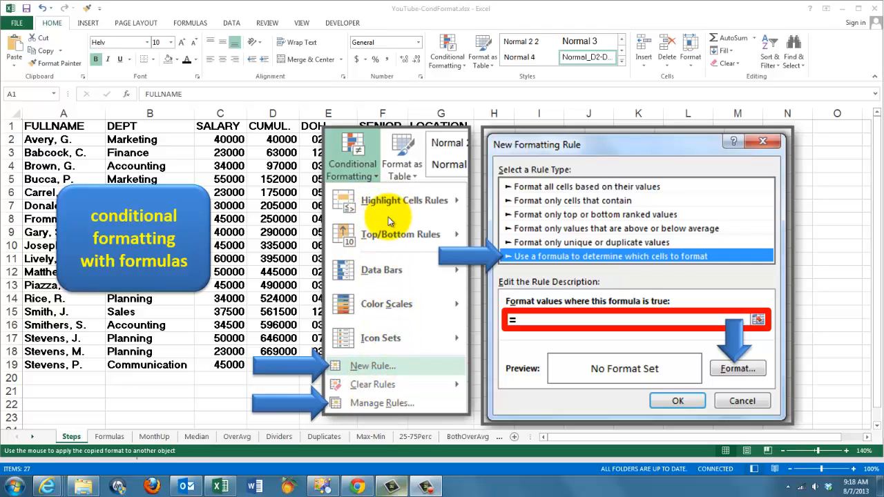
mouse_move(385, 209)
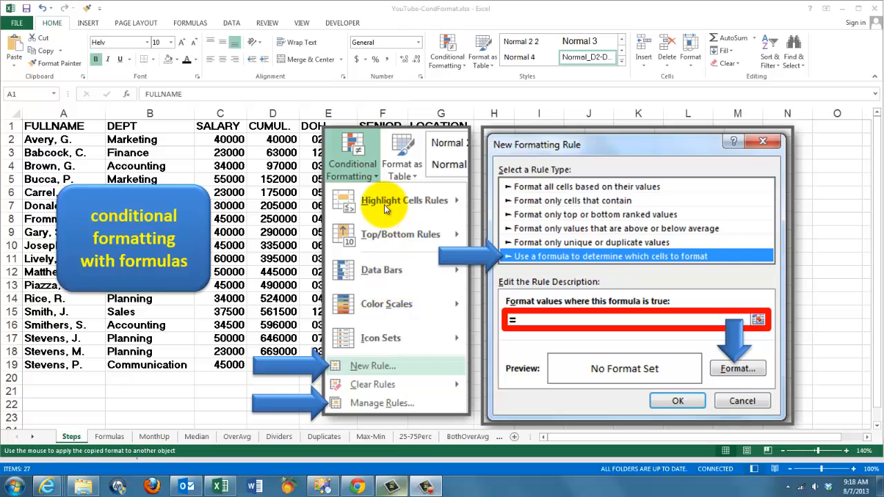
mouse_move(368, 351)
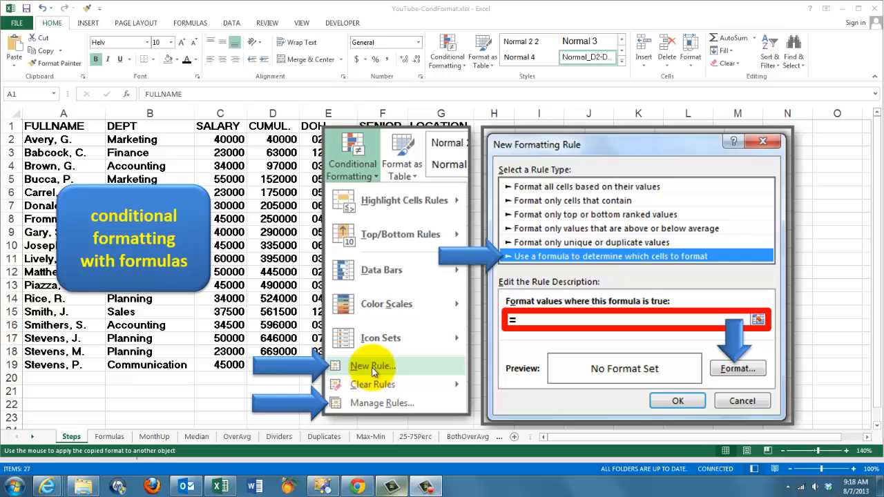
mouse_move(376, 408)
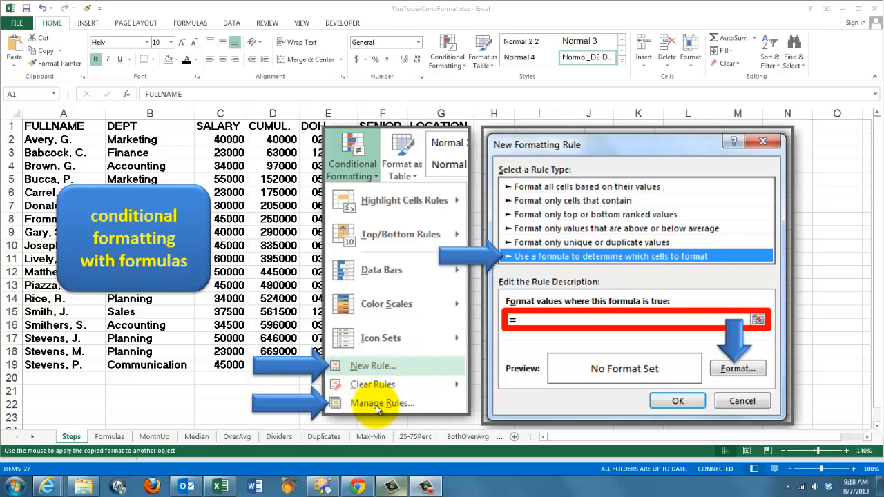
mouse_move(387, 406)
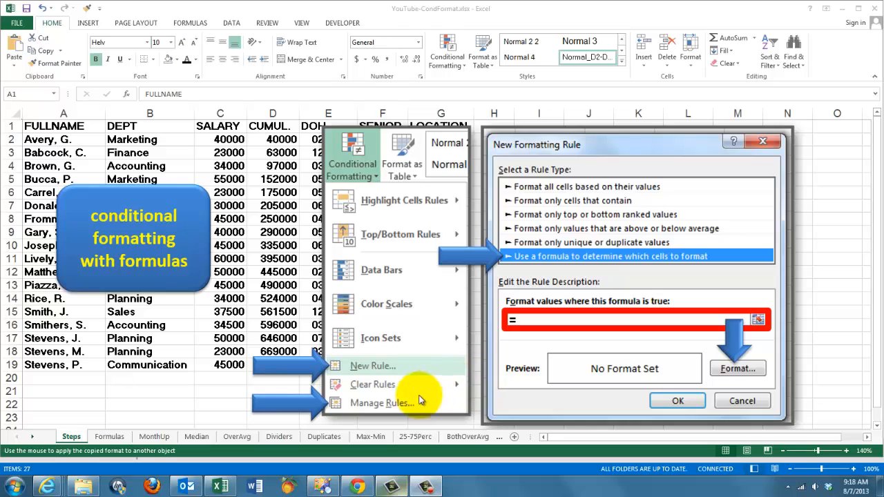
mouse_move(587, 270)
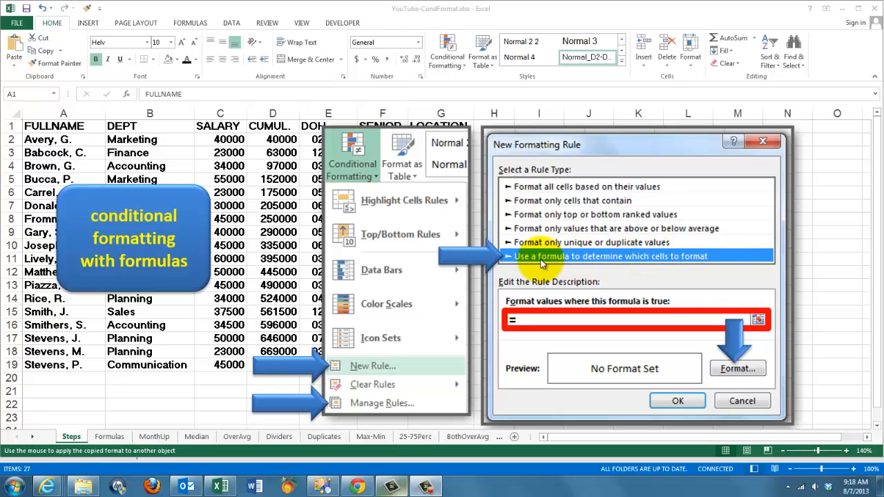
mouse_move(681, 264)
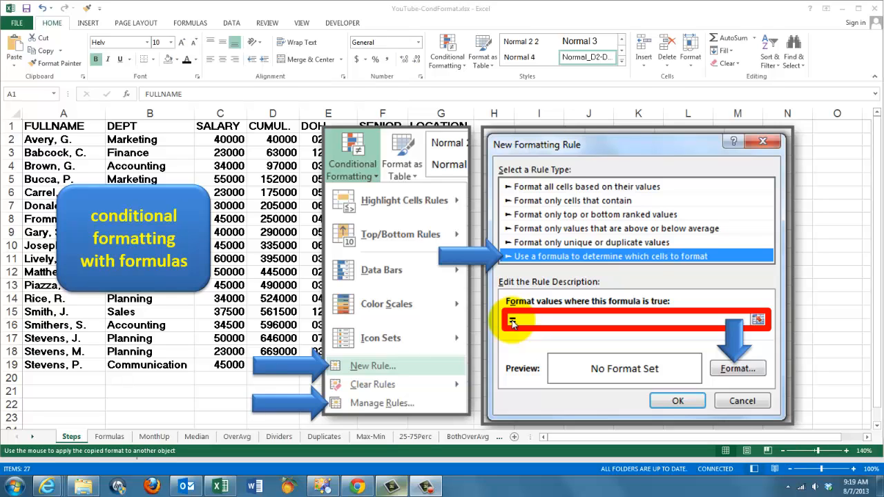
- Select the whole Formulas sheet to review its ISFORMULA(A1) yellow-shading rule
type("=")
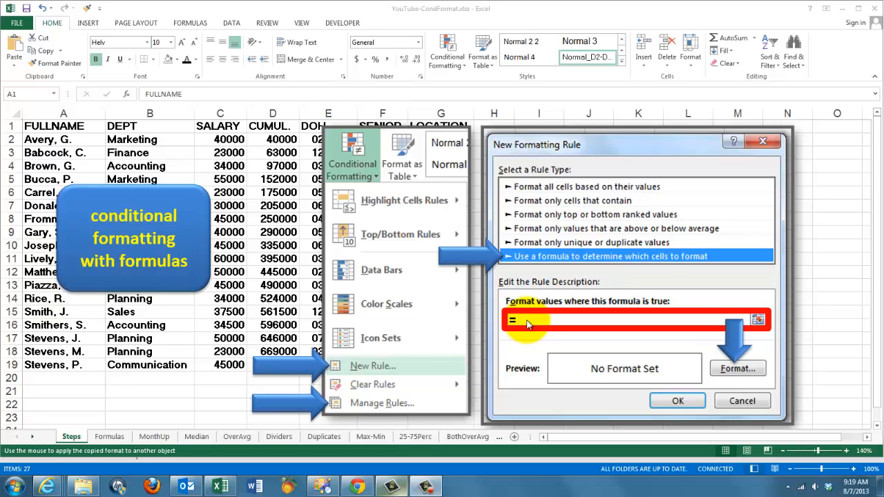
mouse_move(633, 324)
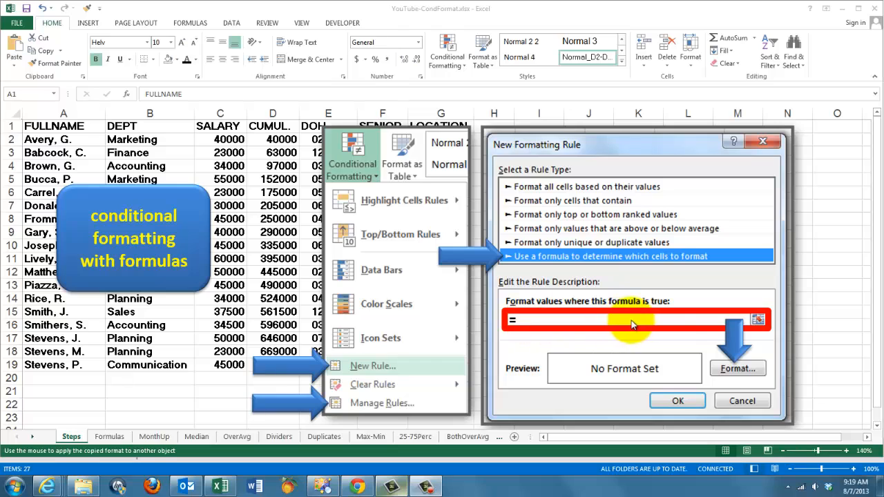
mouse_move(732, 327)
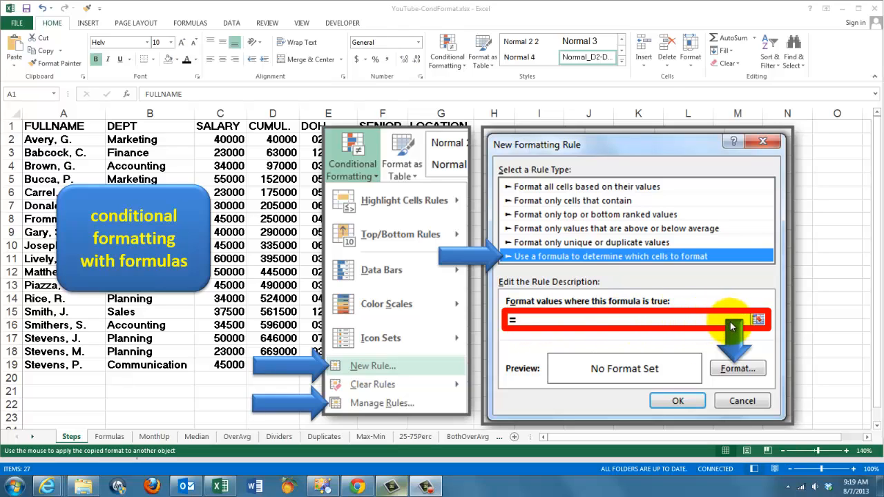
mouse_move(726, 363)
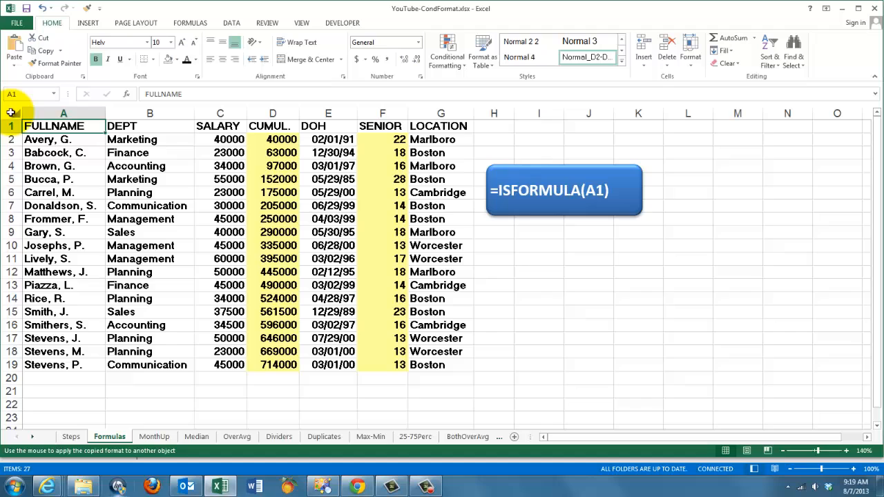
left_click(11, 113)
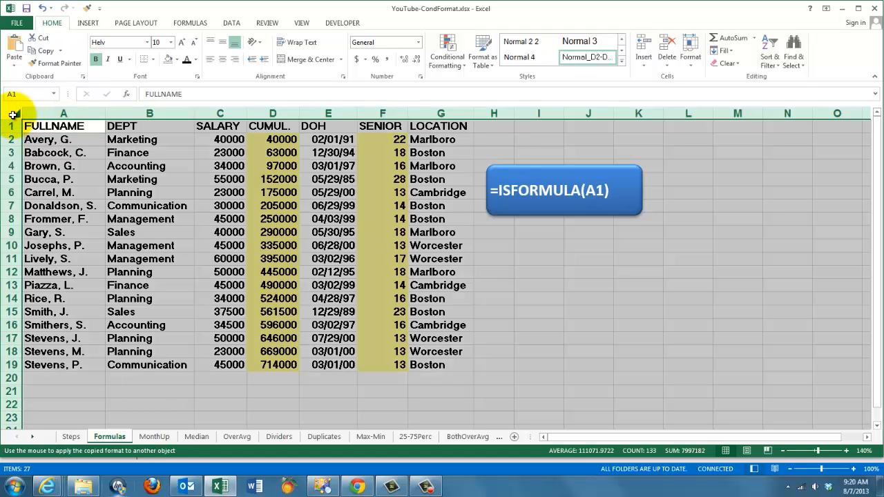
mouse_move(447, 52)
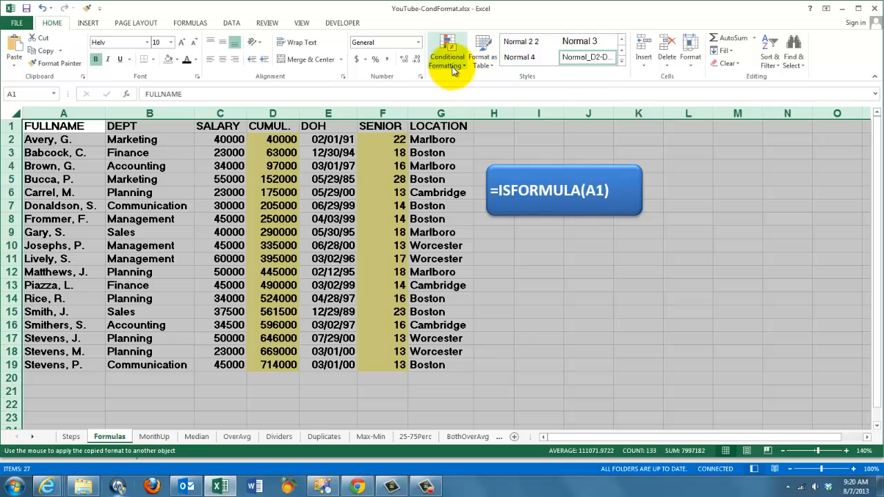
mouse_move(437, 420)
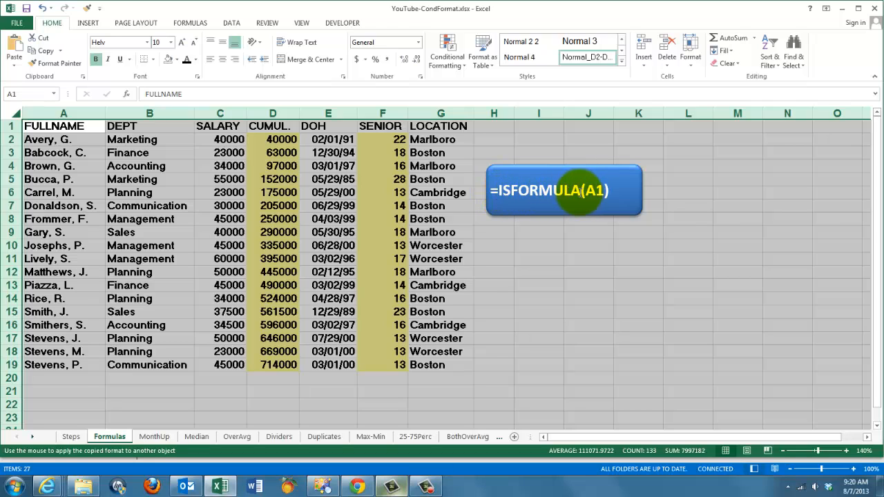
mouse_move(566, 315)
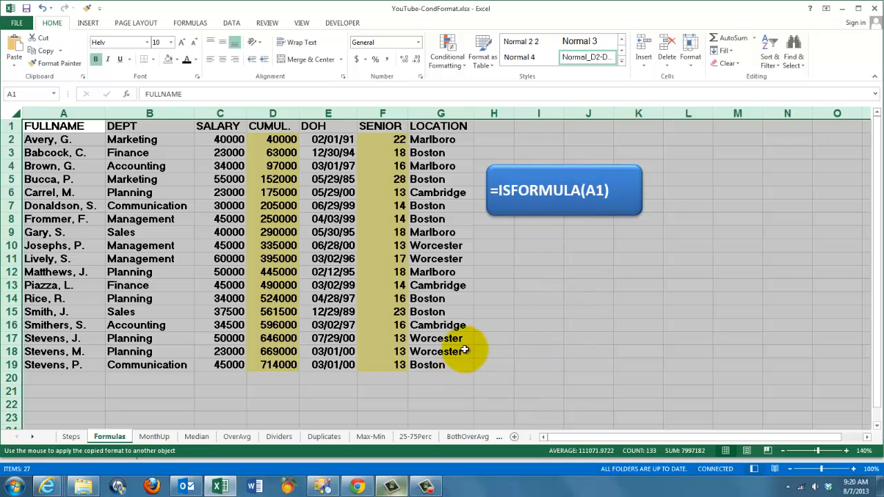
mouse_move(180, 261)
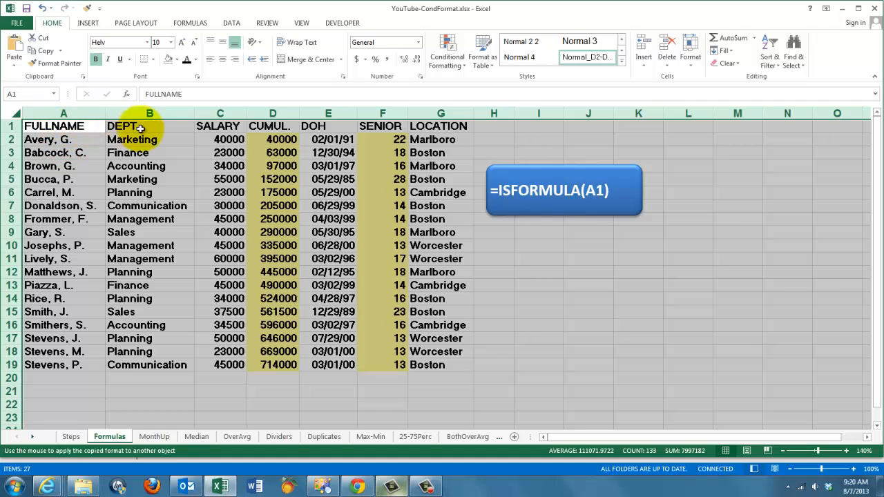
mouse_move(756, 322)
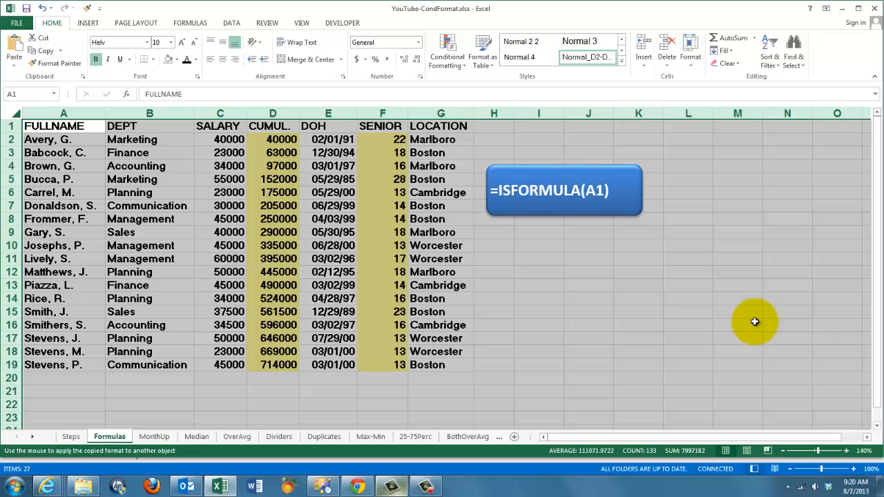
mouse_move(374, 292)
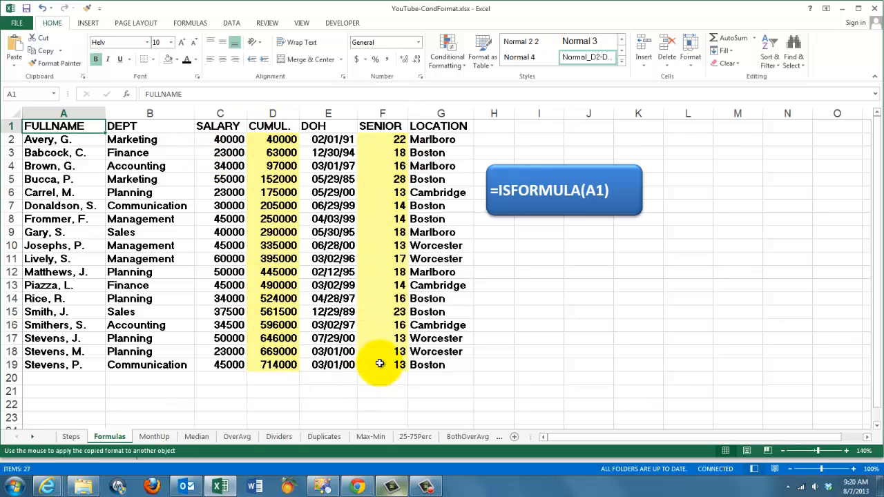
mouse_move(544, 280)
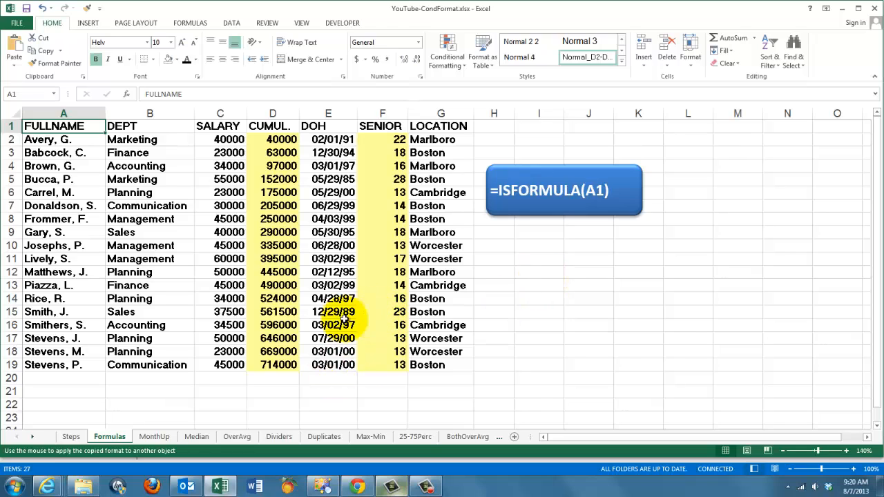
- Replace F15's formula with a constant and start a =TODAY() formula in I14
left_click(382, 311)
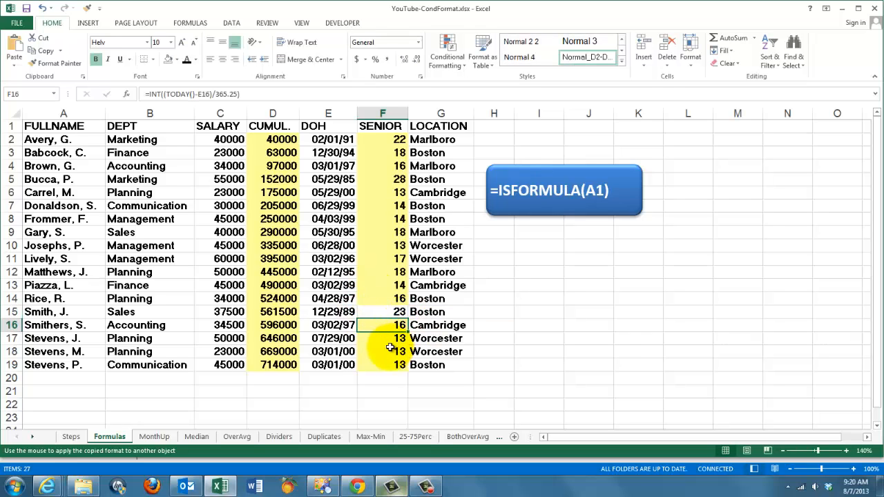
mouse_move(490, 342)
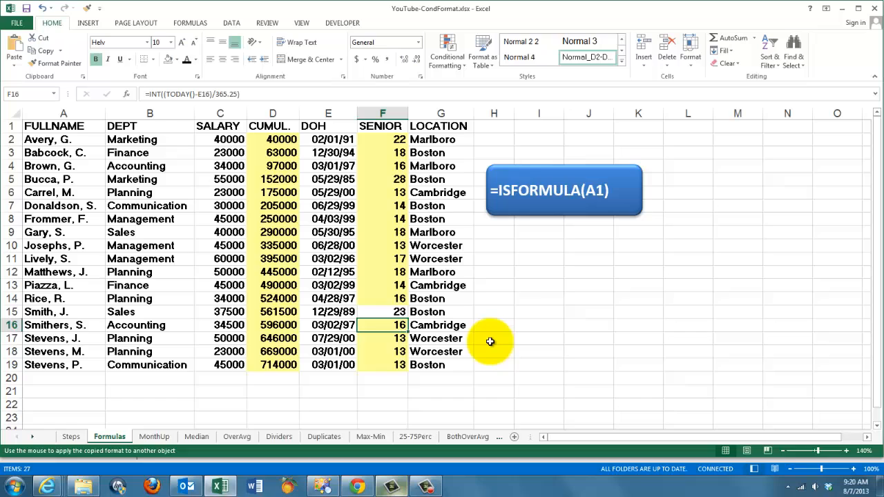
left_click(539, 298)
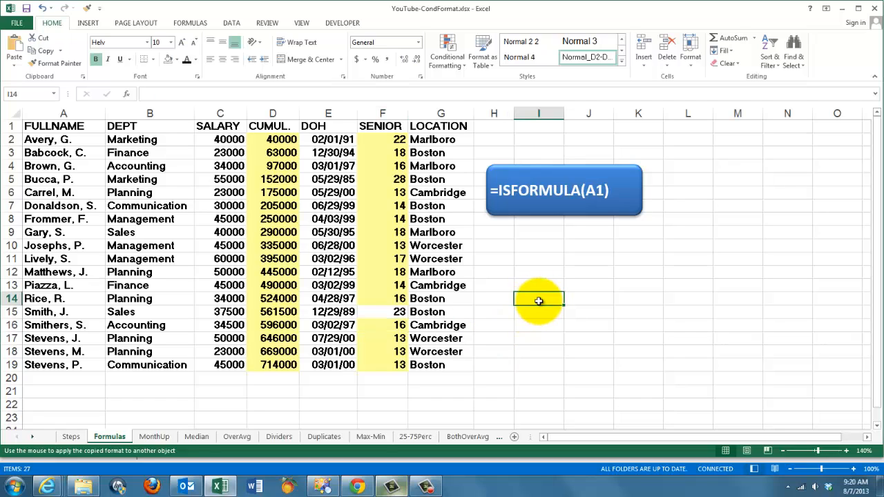
type("=to")
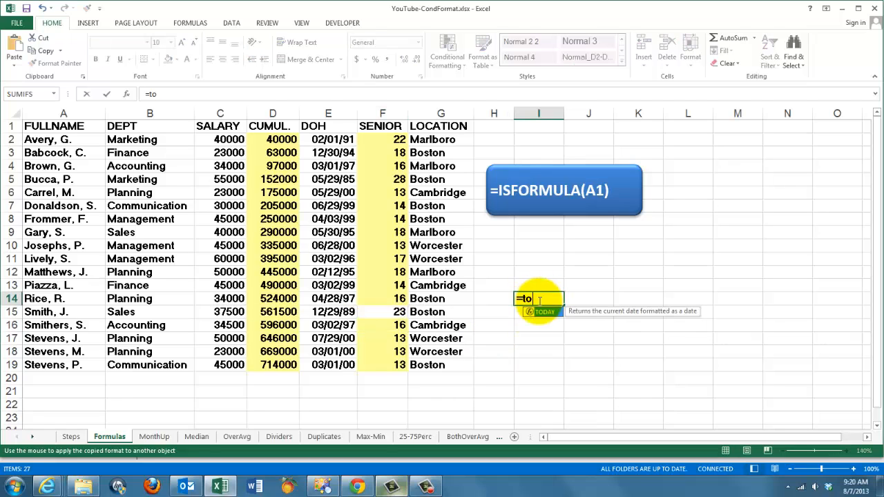
type("day()")
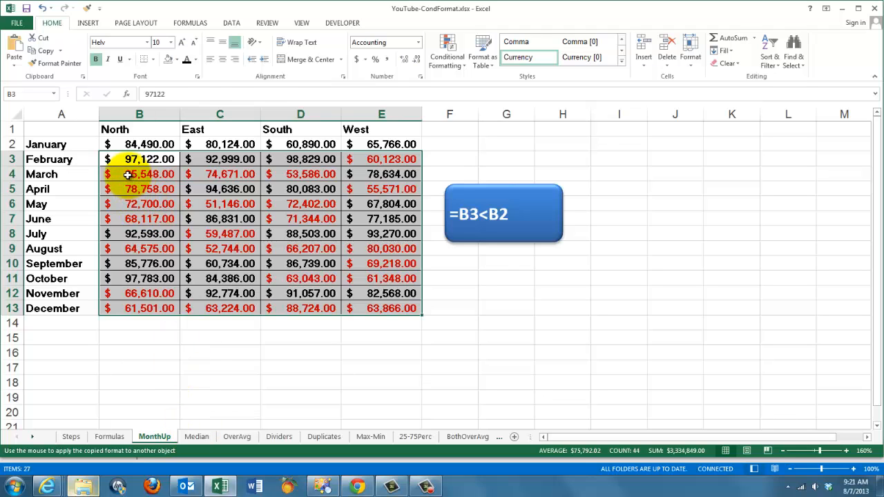
- Change March North sales to 100,000 so its red clears, then go to Median
left_click(139, 175)
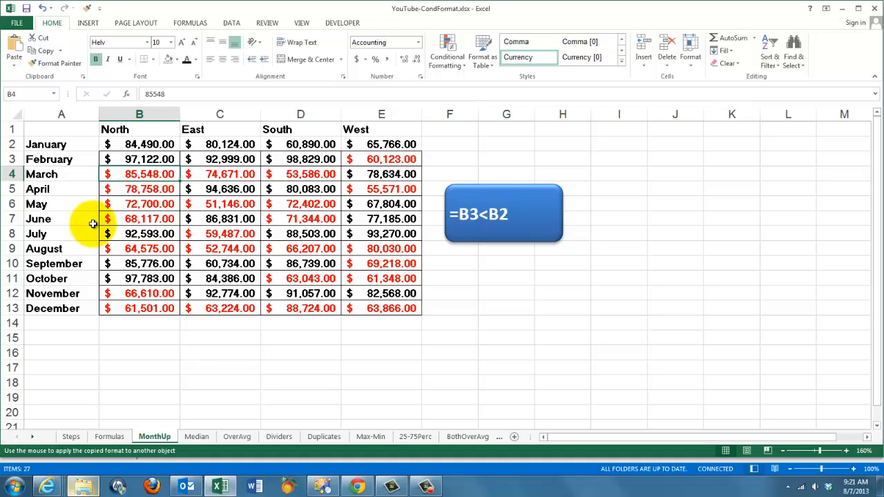
type("100")
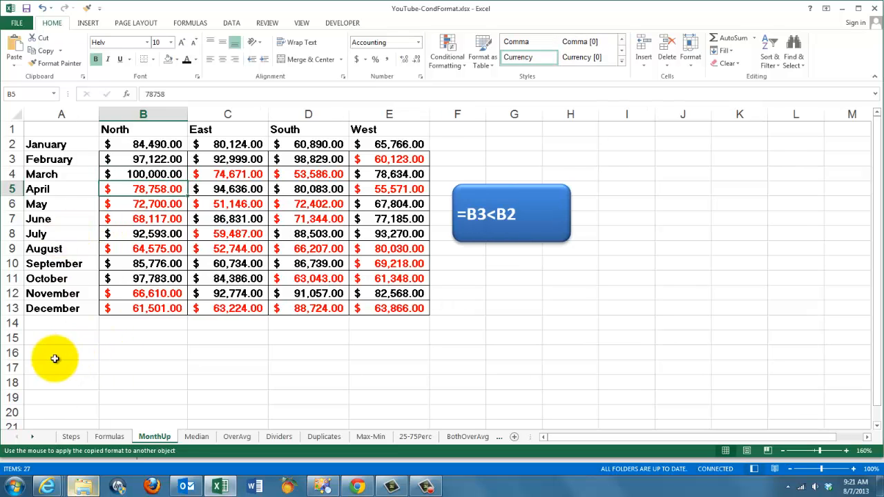
mouse_move(190, 449)
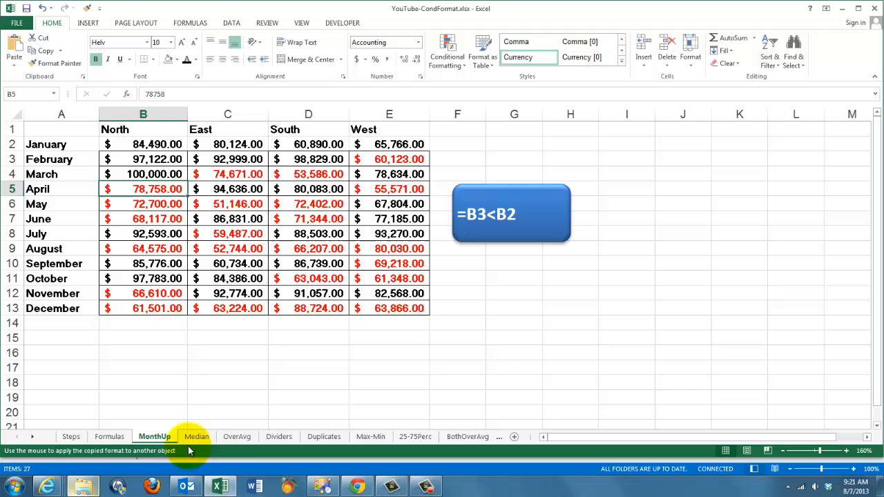
left_click(196, 436)
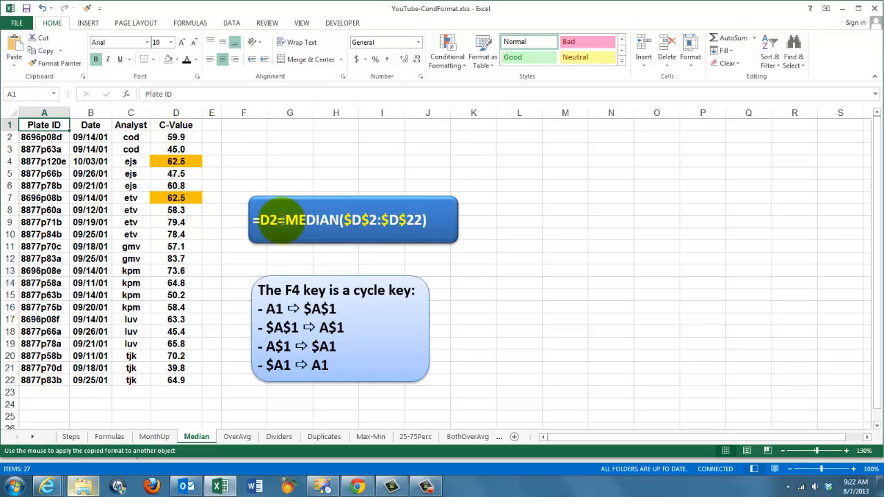
mouse_move(331, 227)
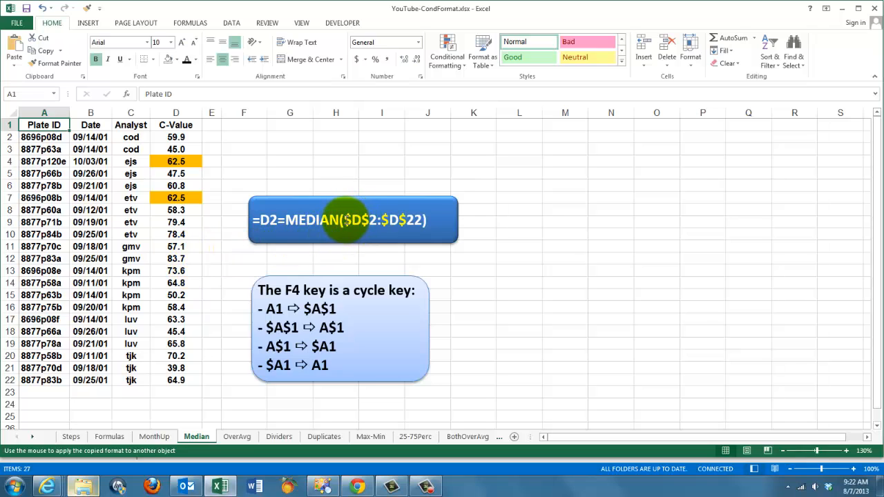
mouse_move(357, 247)
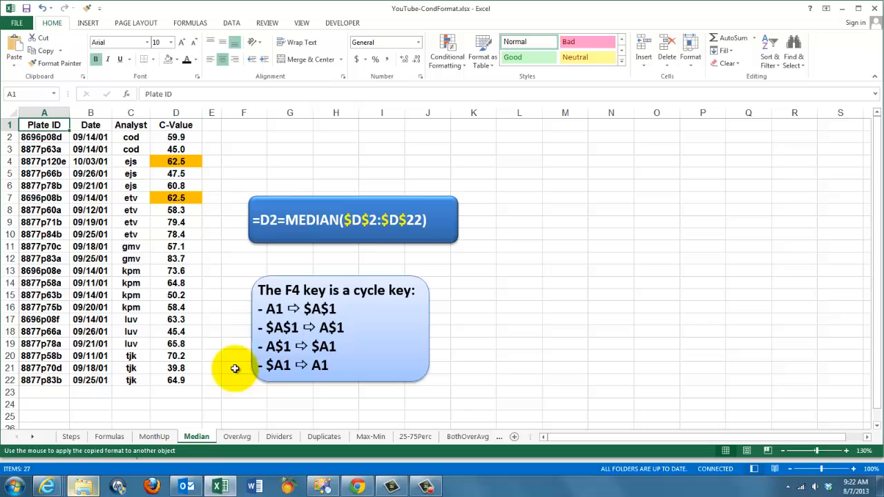
mouse_move(269, 311)
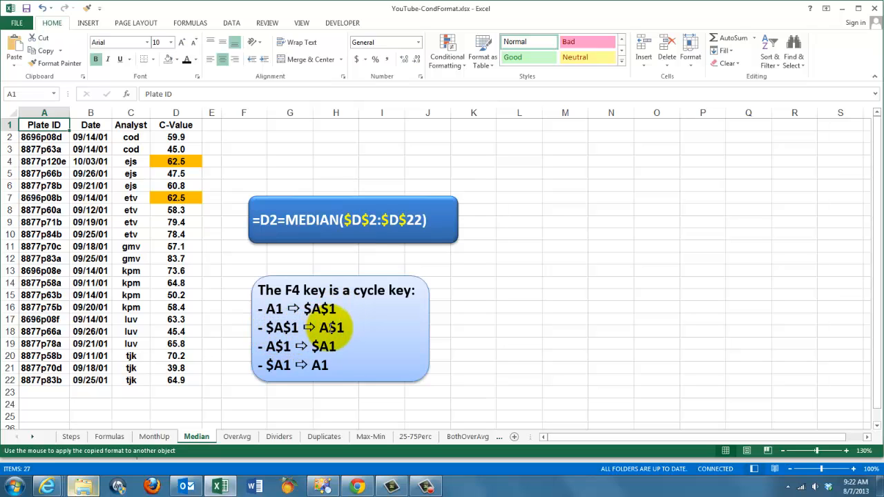
left_click(290, 149)
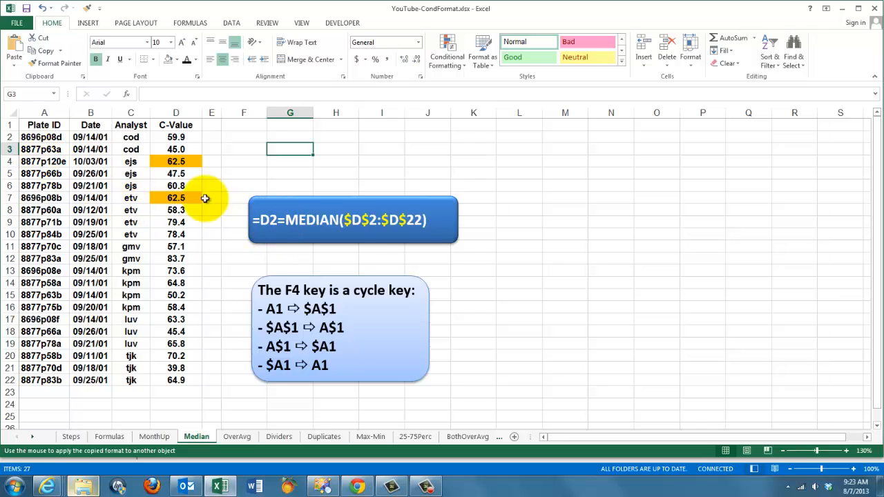
mouse_move(319, 209)
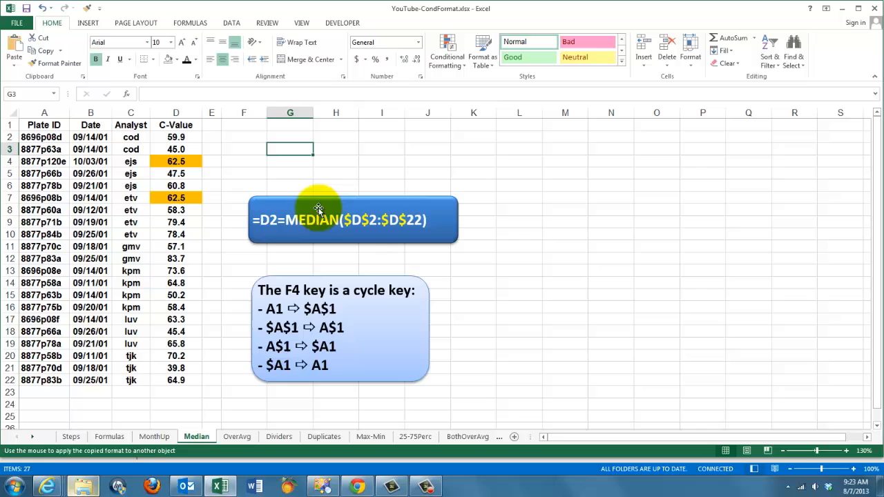
mouse_move(204, 484)
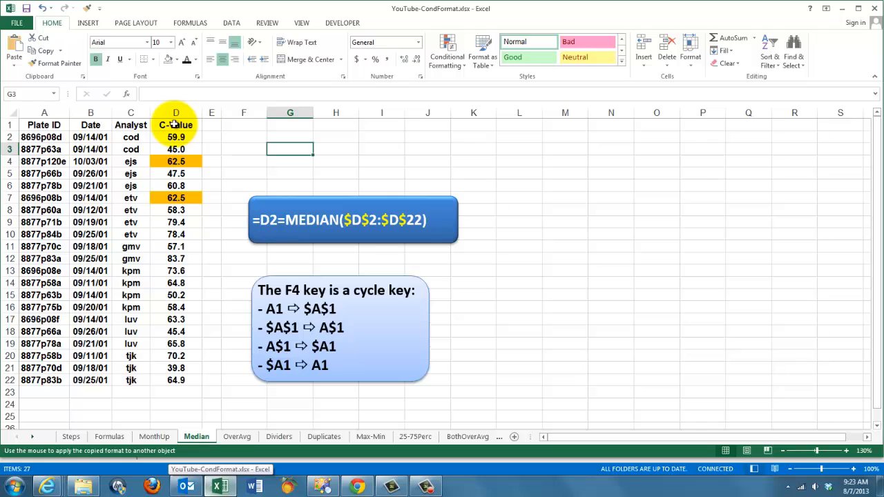
- Sort the Median data by C-Value smallest to largest, then go to OverAvg
left_click(175, 125)
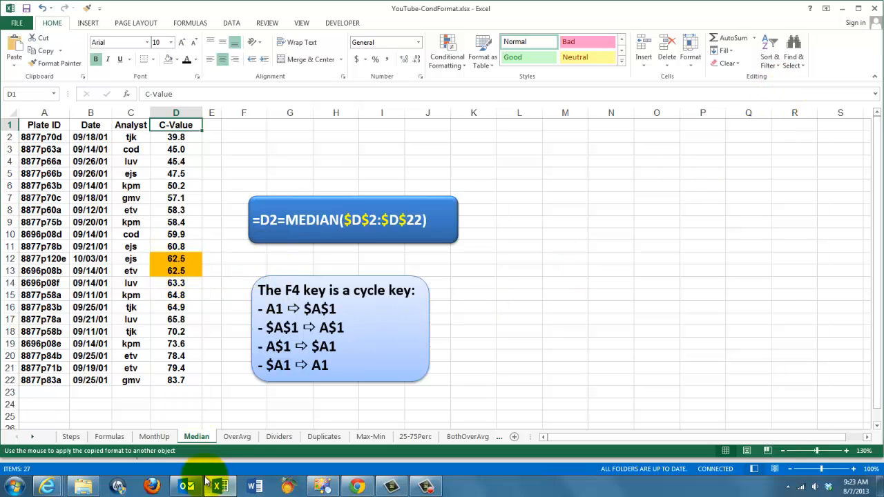
left_click(236, 437)
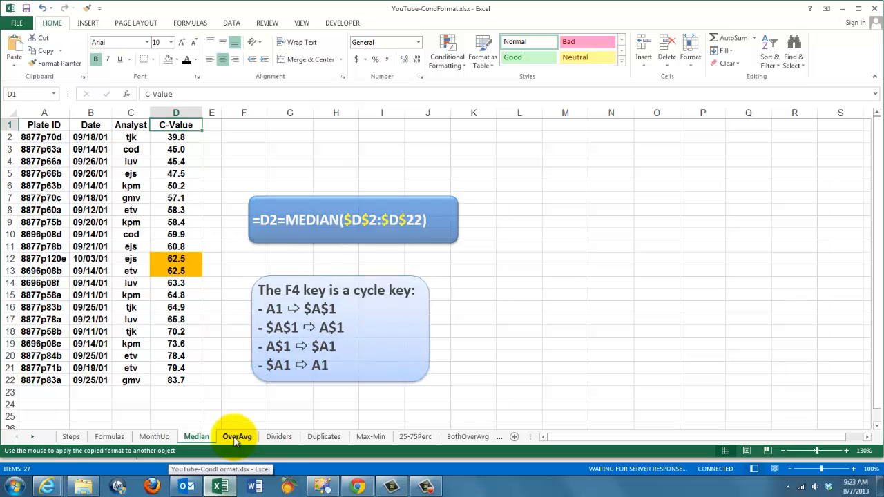
left_click(237, 436)
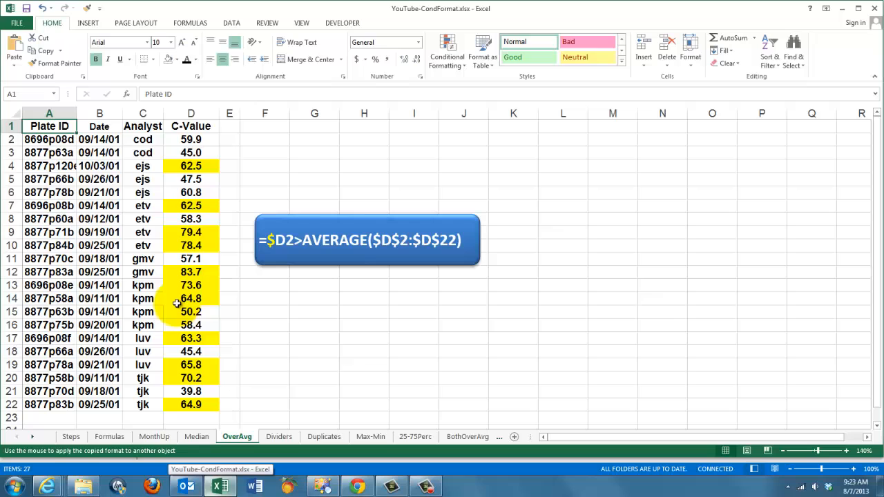
mouse_move(309, 336)
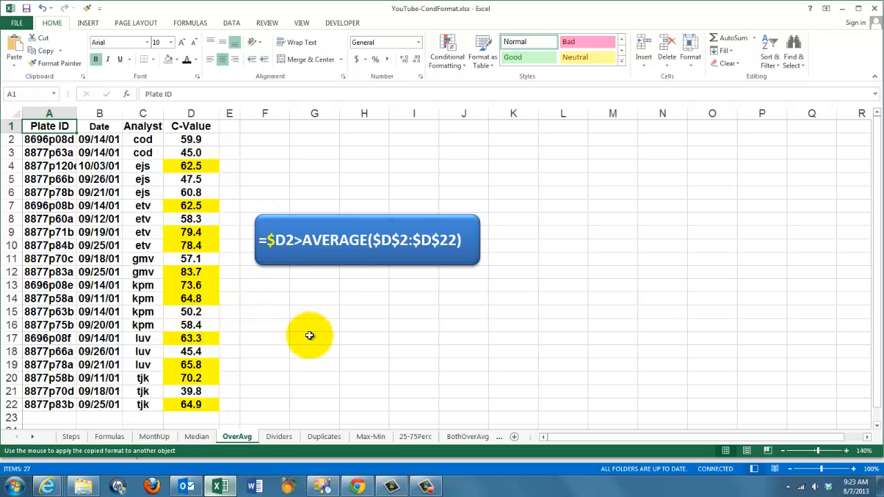
mouse_move(290, 275)
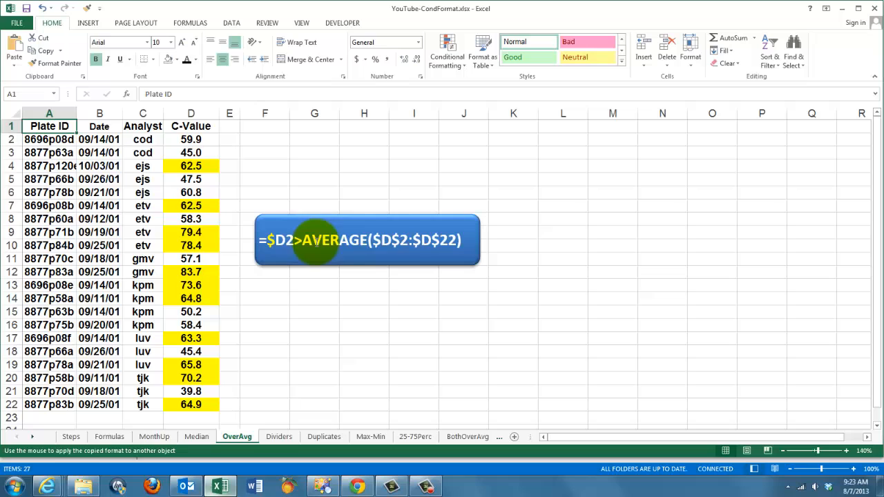
mouse_move(383, 243)
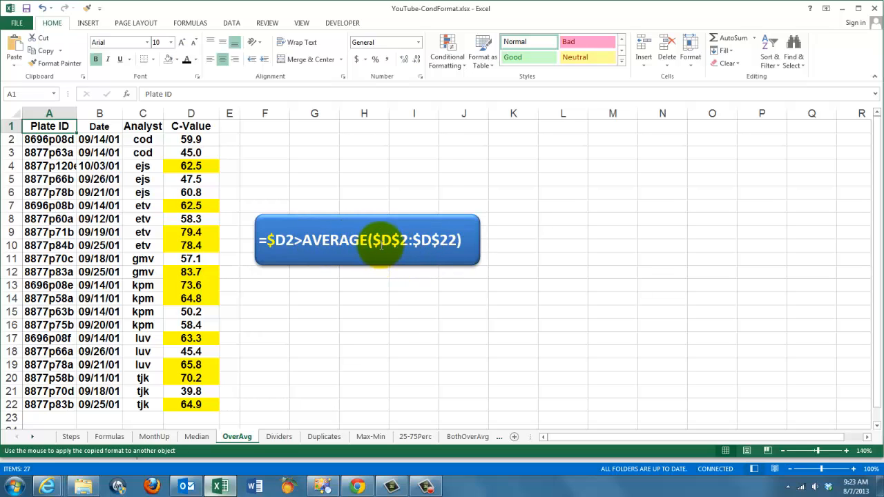
mouse_move(325, 315)
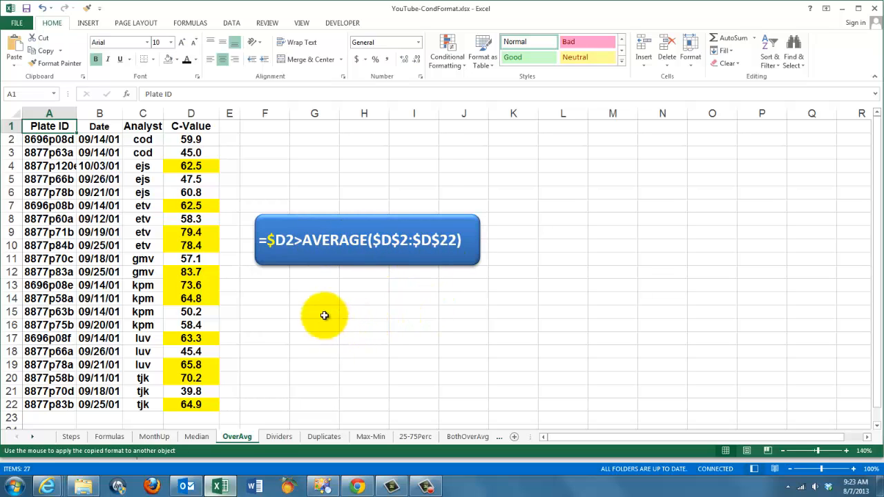
mouse_move(183, 232)
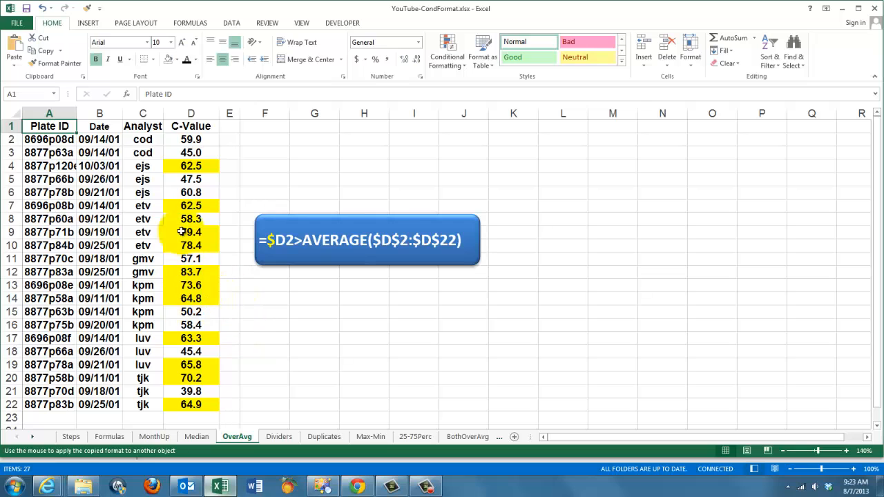
- Sort the OverAvg data by C-Value ascending, then move to the Dividers sheet
left_click(191, 126)
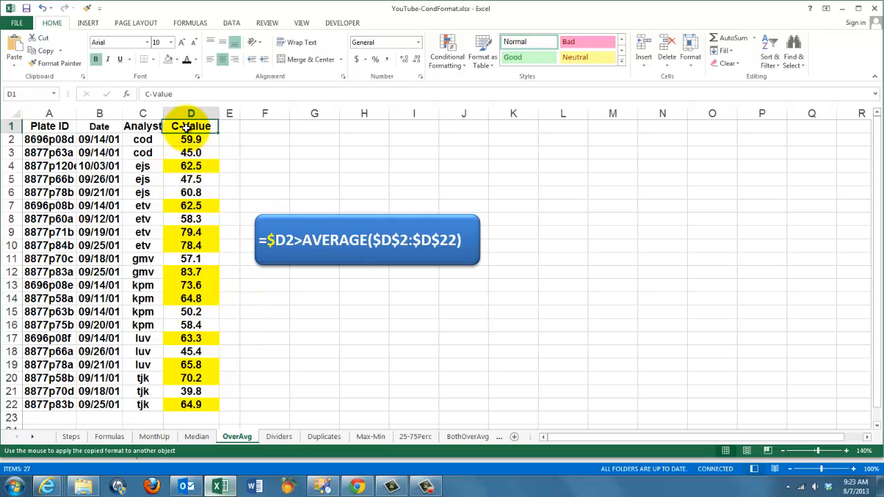
mouse_move(769, 48)
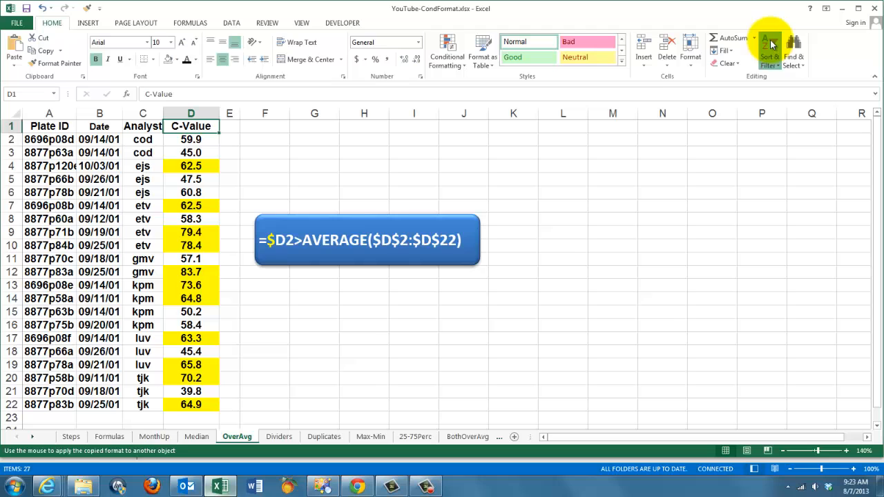
mouse_move(653, 199)
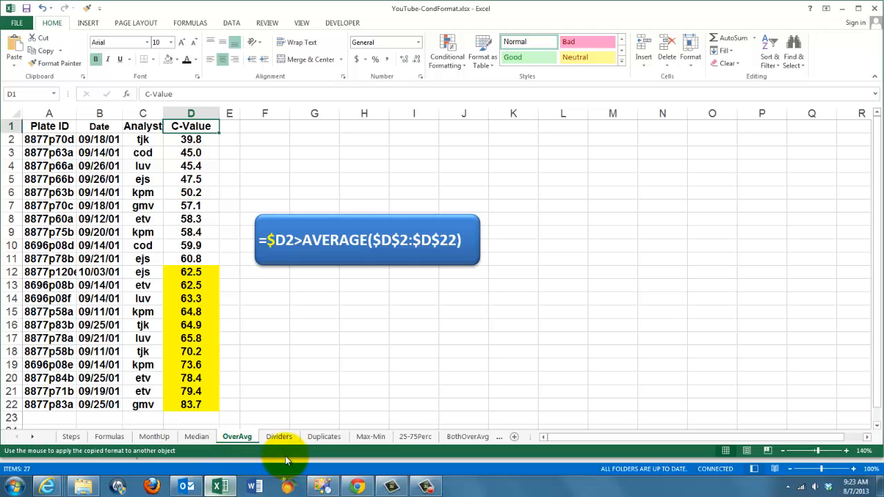
left_click(279, 436)
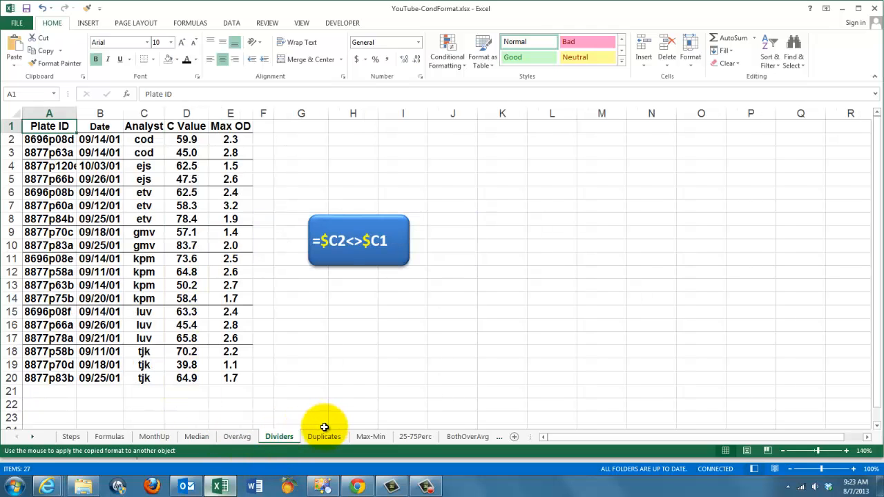
mouse_move(155, 345)
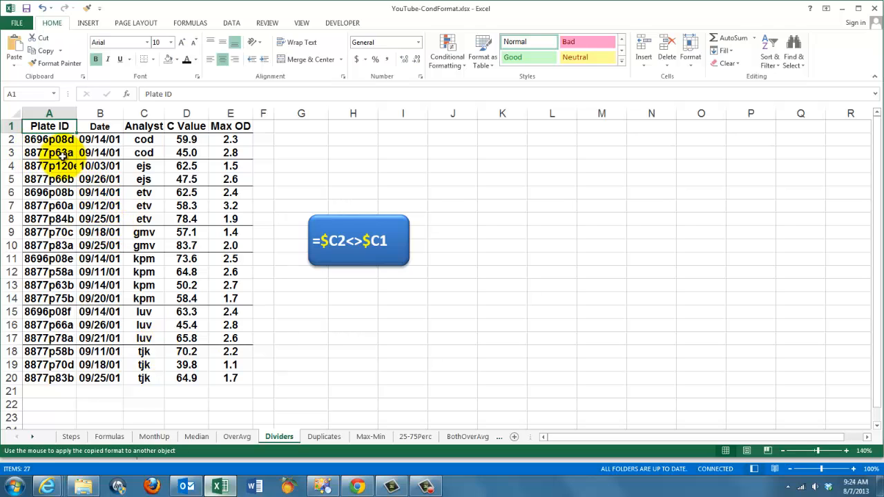
mouse_move(259, 156)
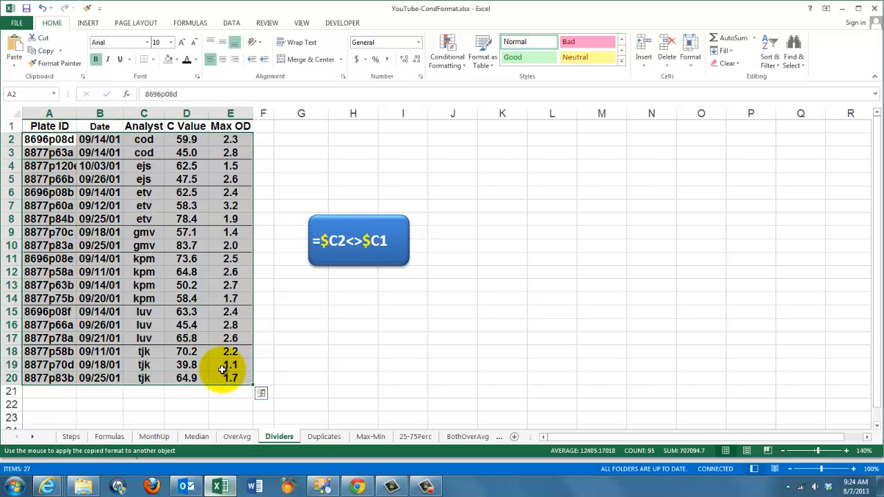
mouse_move(216, 370)
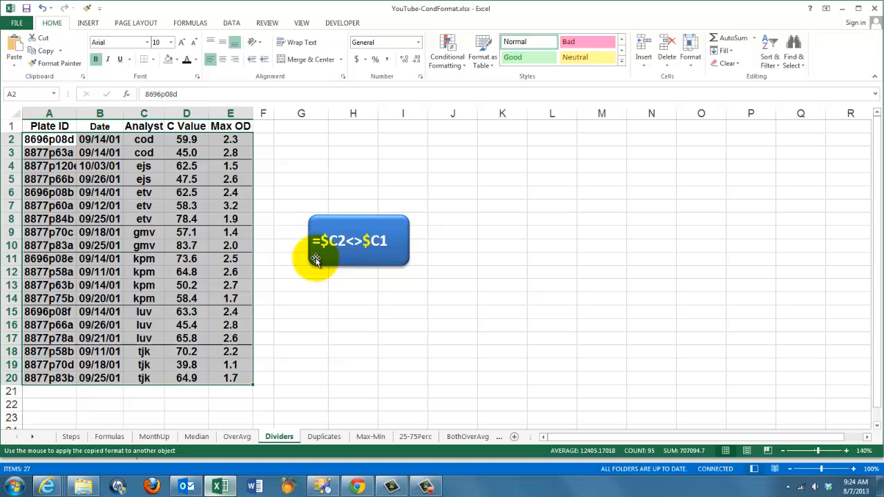
mouse_move(312, 253)
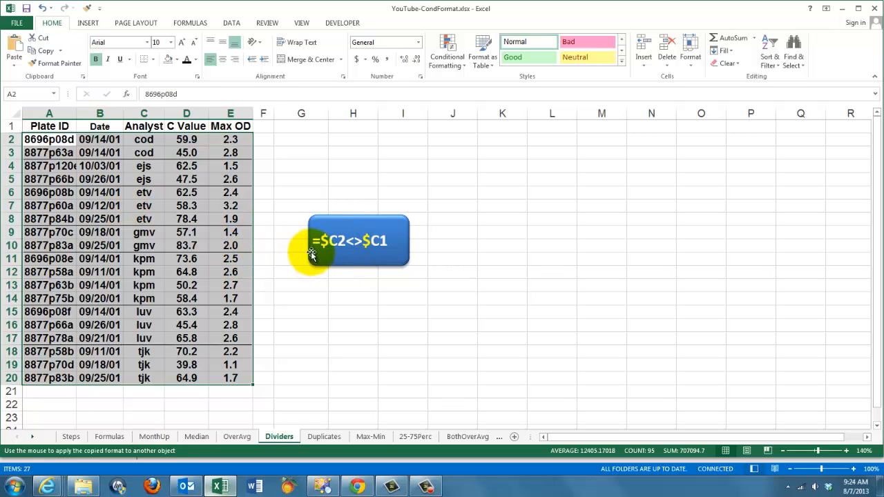
mouse_move(391, 248)
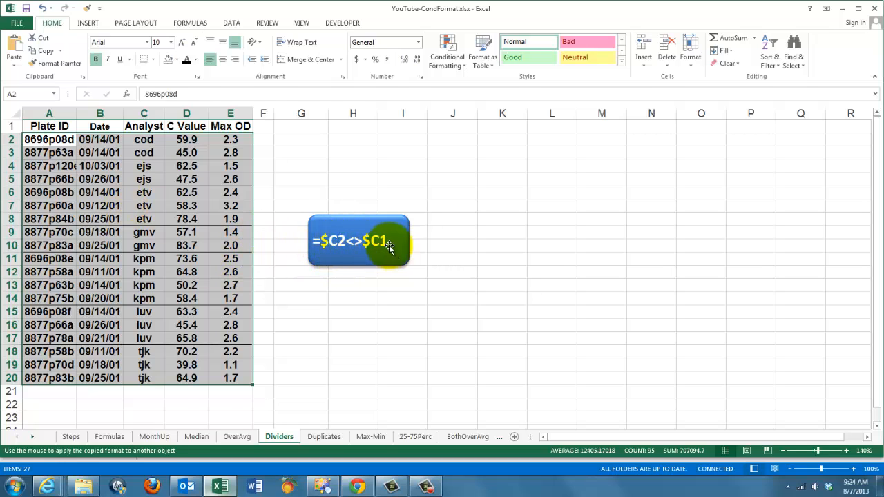
mouse_move(391, 245)
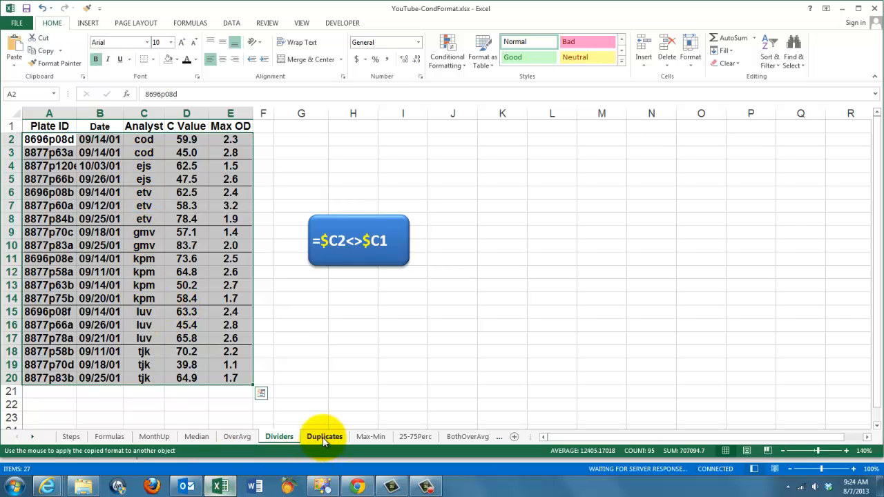
- Open the Duplicates sheet with its COUNTIF-highlighted repeated SSNs
left_click(324, 436)
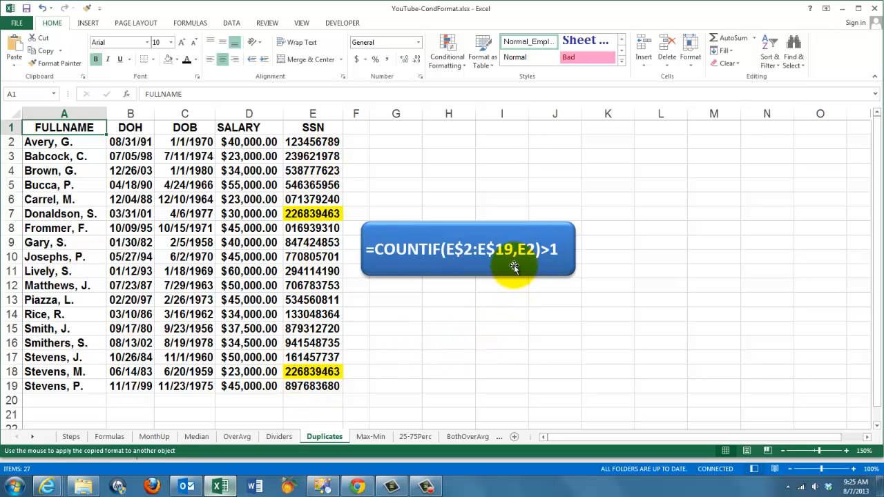
mouse_move(528, 253)
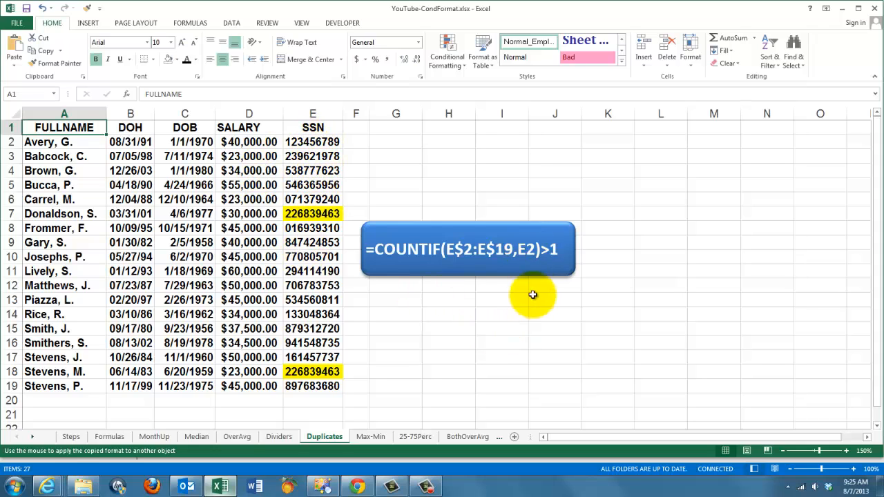
mouse_move(583, 259)
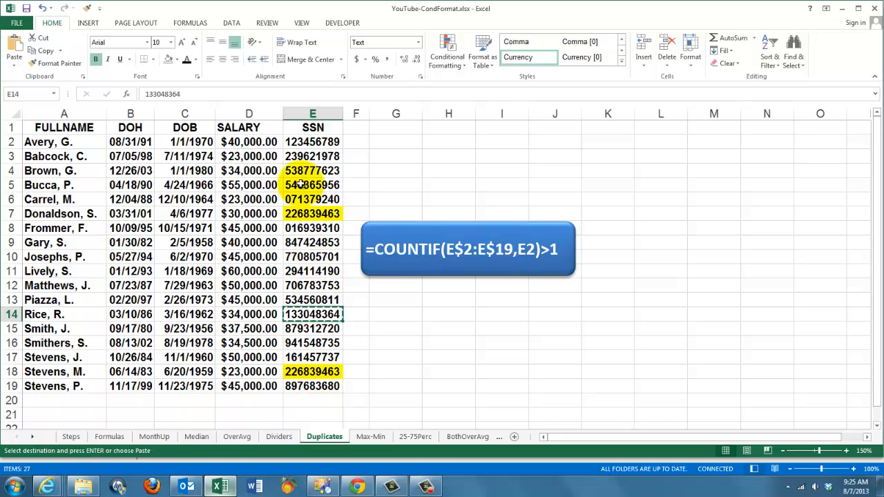
- Paste Rice's SSN from E14 into E4, then open the Max-Min sheet
left_click(312, 171)
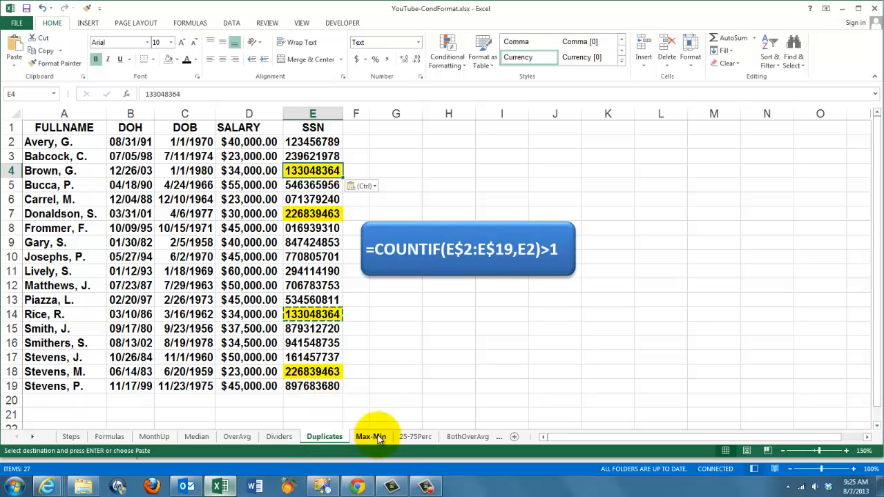
left_click(371, 437)
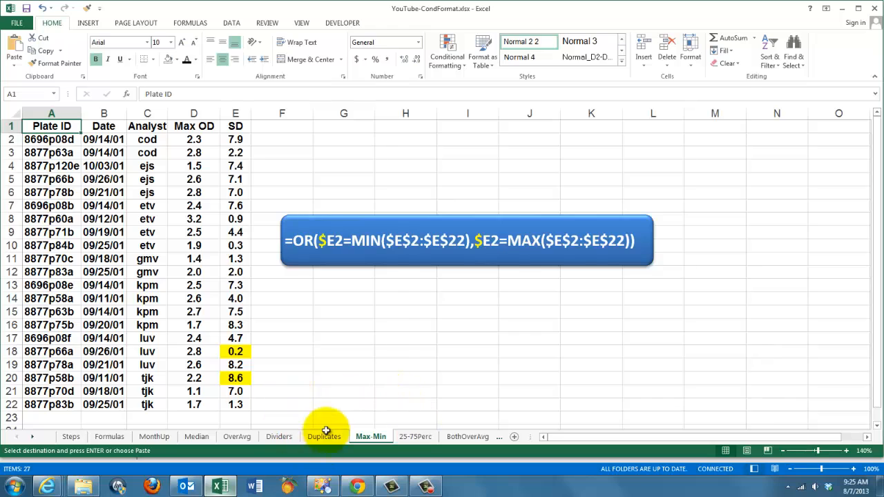
mouse_move(339, 391)
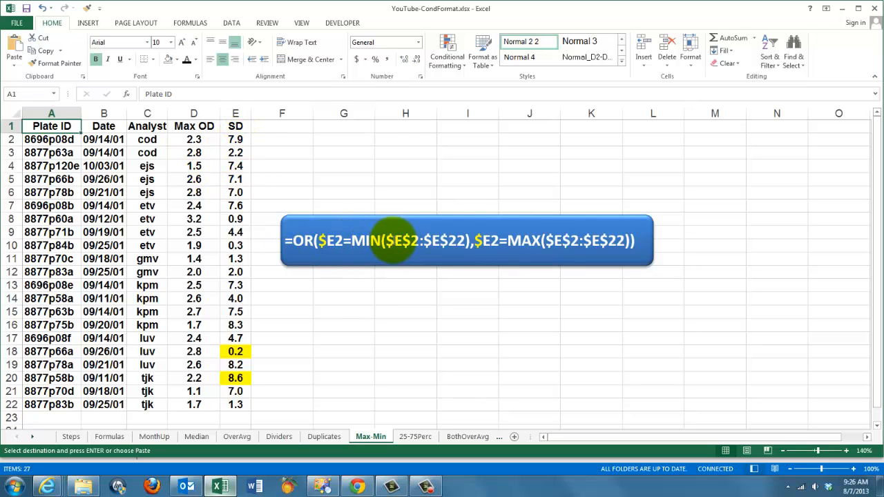
mouse_move(463, 242)
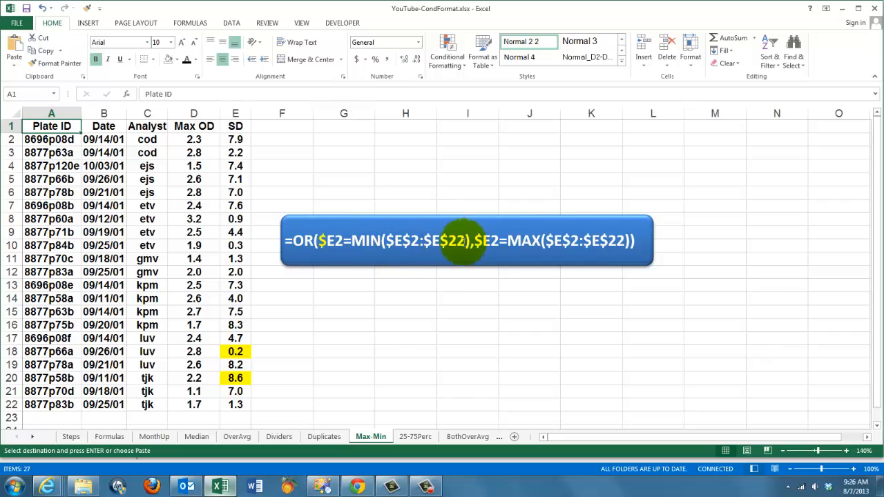
mouse_move(475, 243)
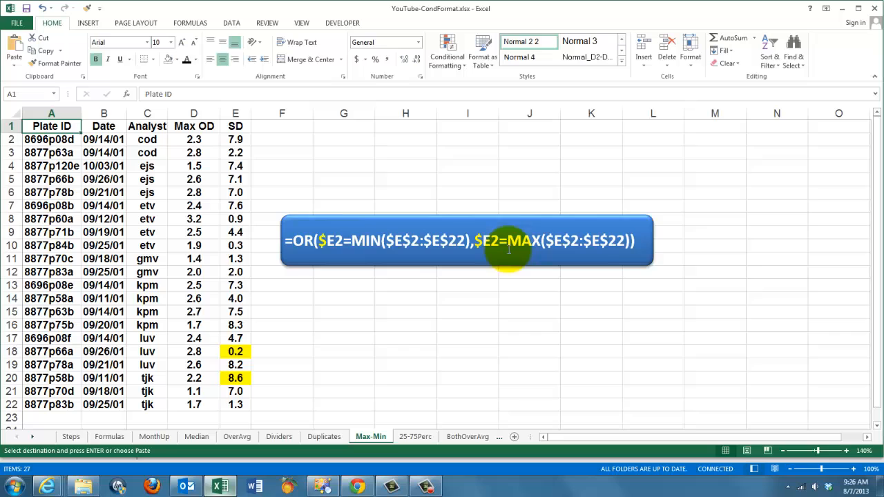
mouse_move(606, 247)
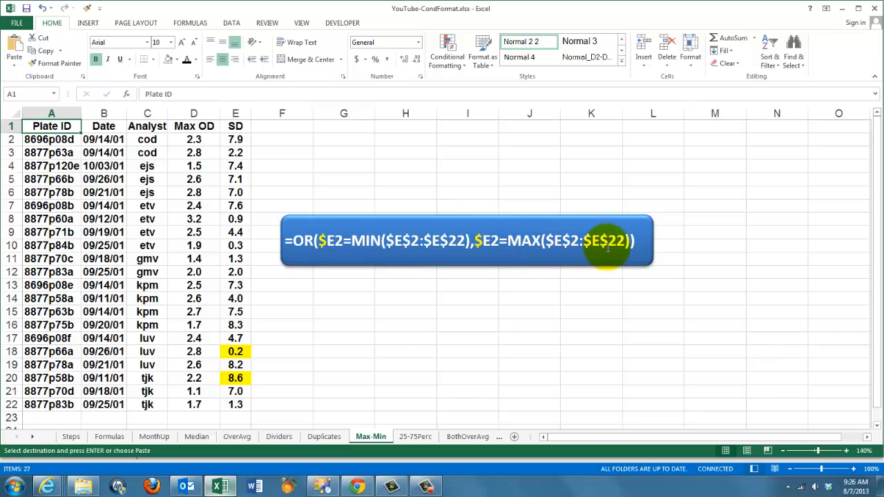
mouse_move(352, 241)
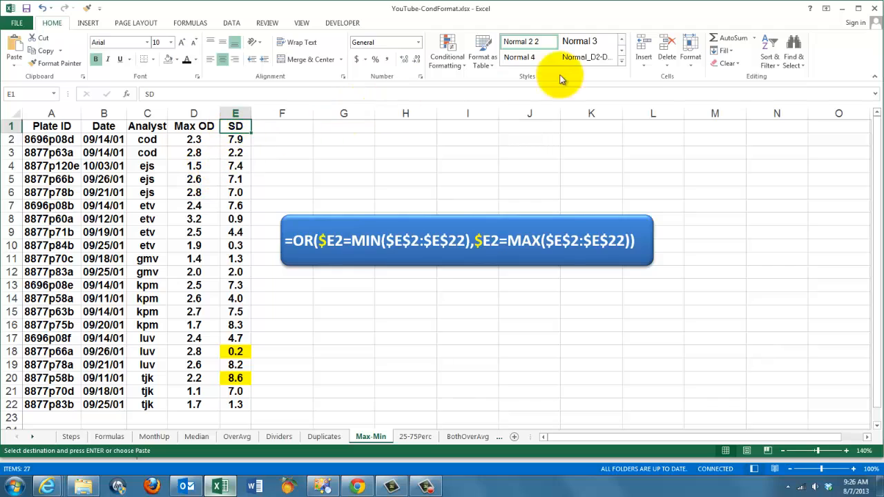
- Sort the Max-Min table by SD from smallest to largest
left_click(769, 50)
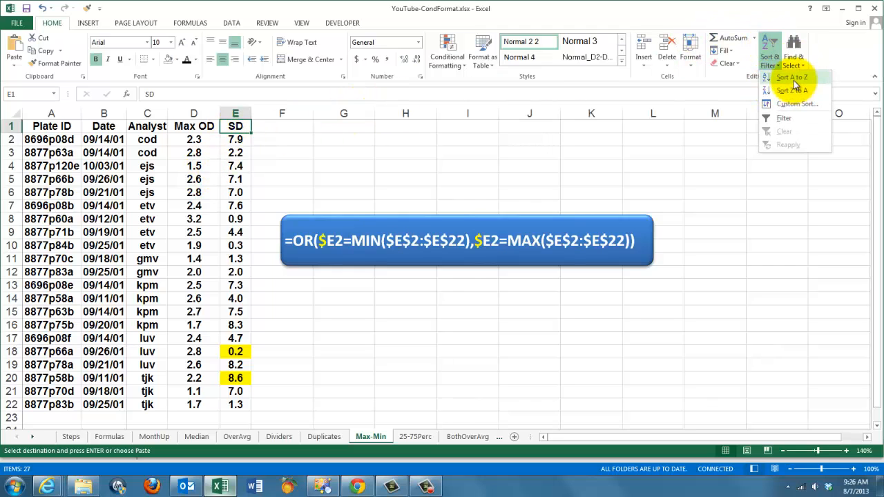
left_click(791, 77)
type("0.1")
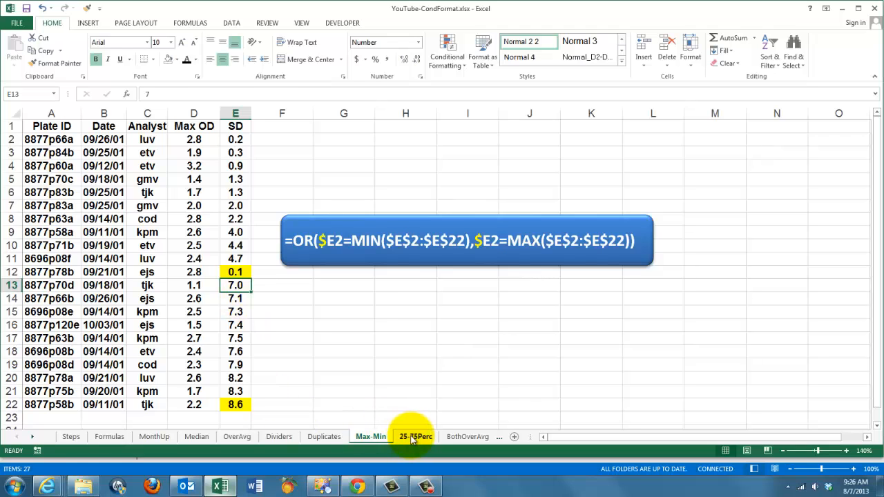
- Open the 25-75Perc sheet with its AND/PERCENTILE highlighting example
left_click(415, 437)
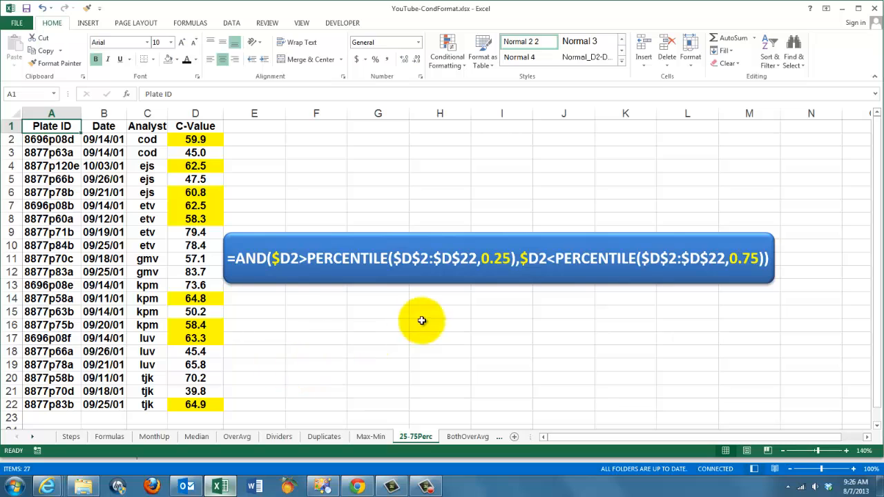
mouse_move(606, 266)
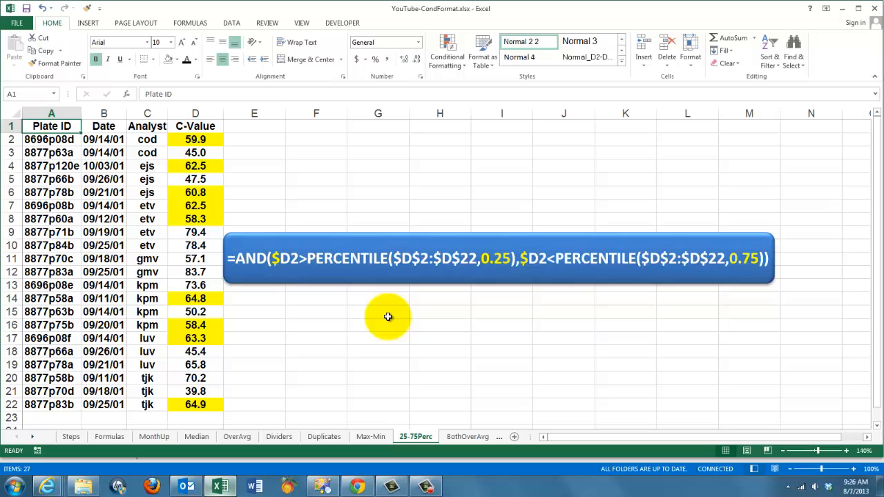
mouse_move(354, 355)
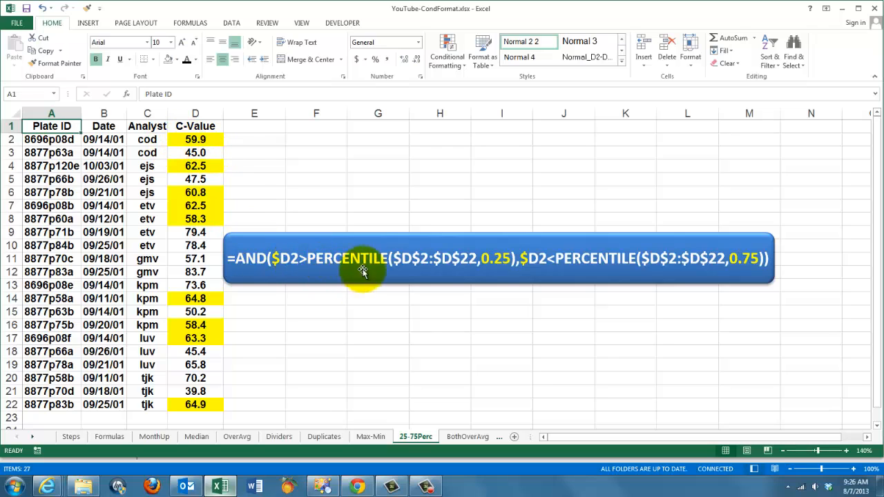
mouse_move(505, 261)
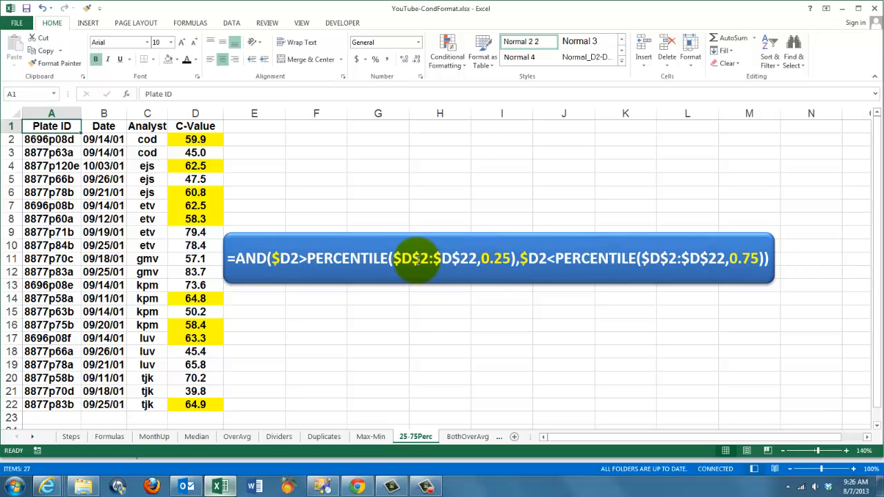
mouse_move(518, 280)
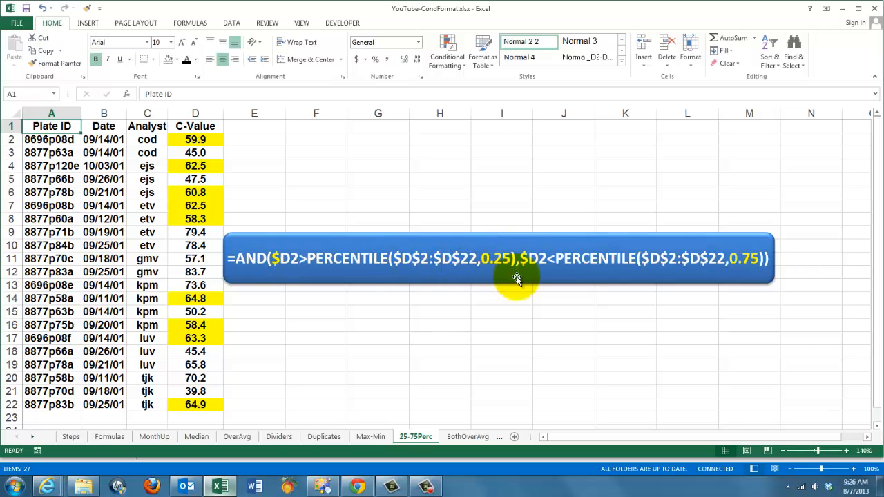
mouse_move(542, 259)
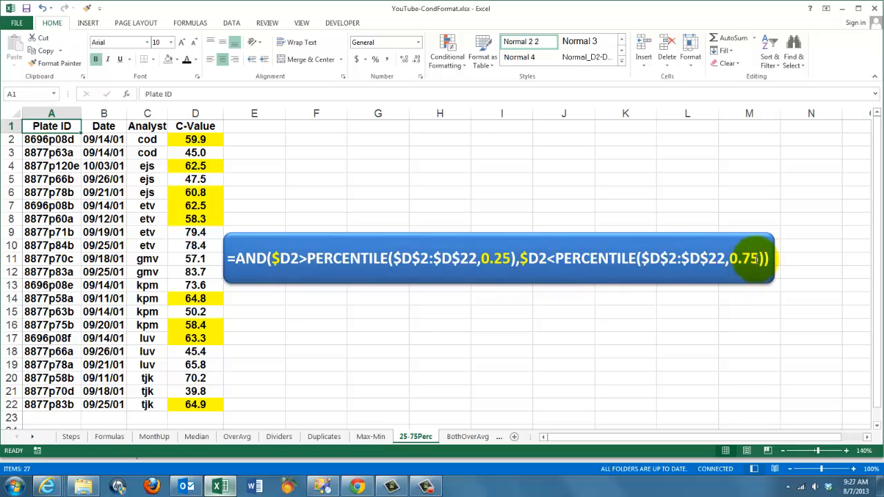
mouse_move(380, 382)
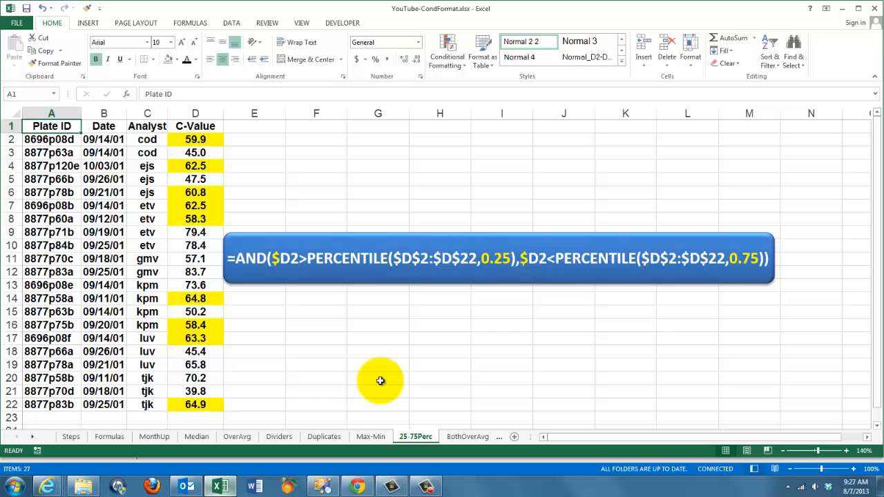
mouse_move(131, 151)
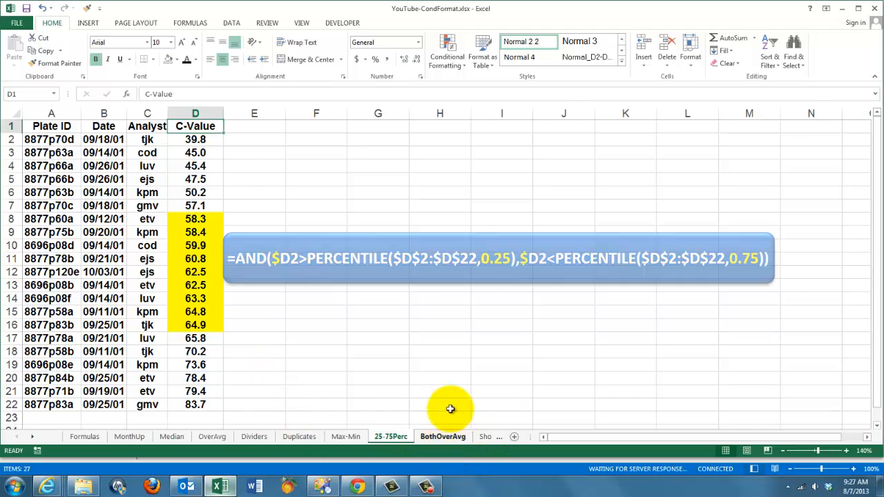
- Switch to the BothOverAvg sheet showing rows above both averages
left_click(443, 436)
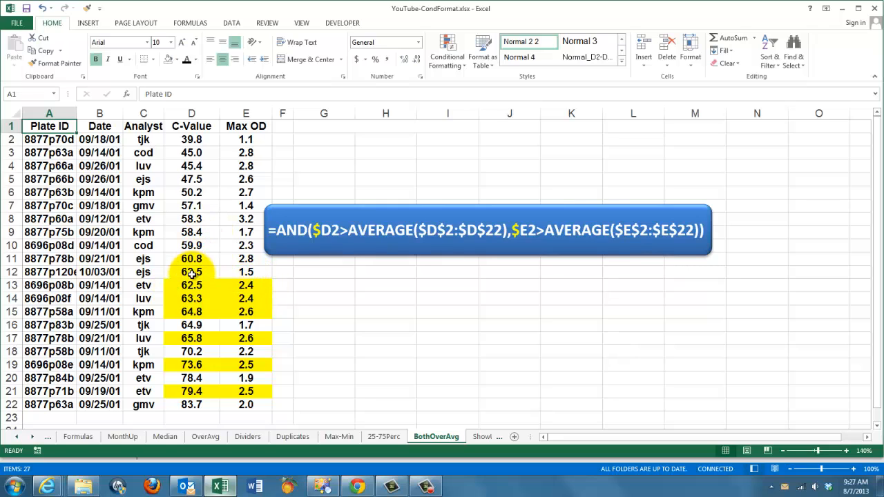
mouse_move(181, 285)
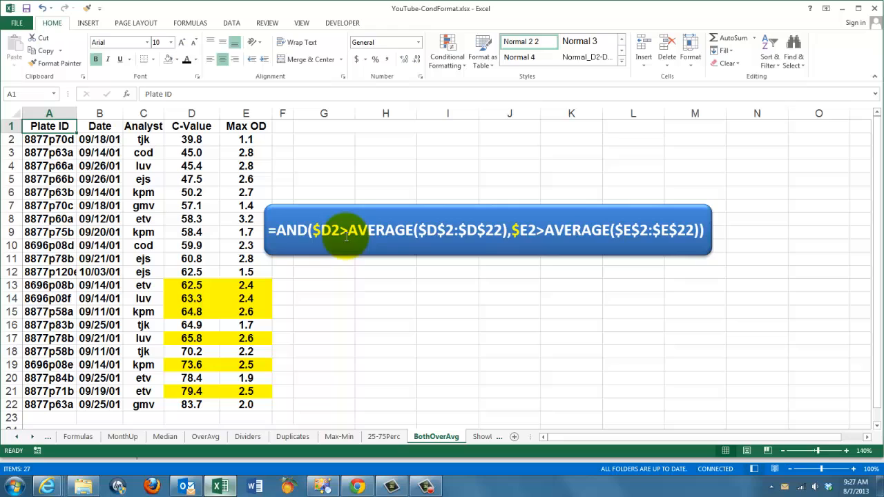
mouse_move(384, 230)
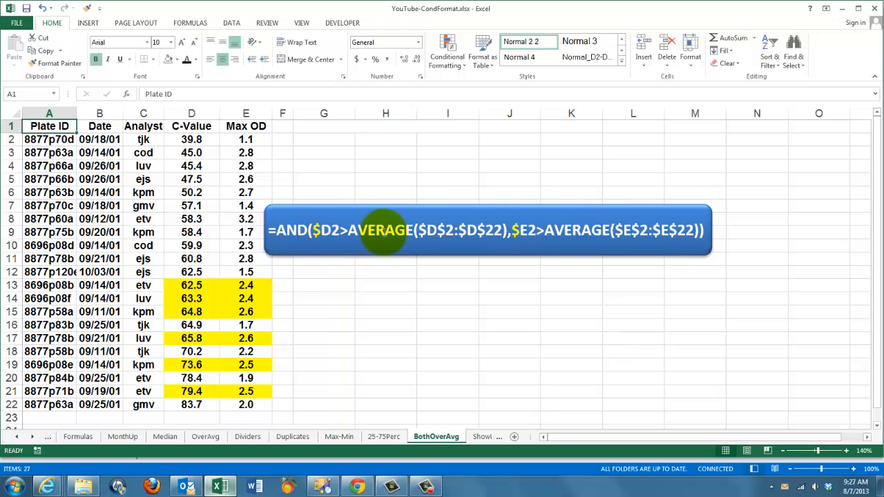
mouse_move(401, 245)
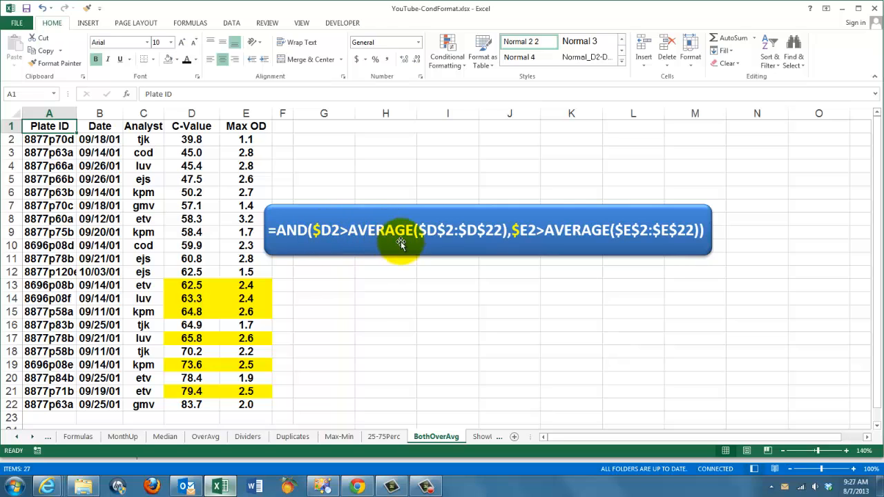
mouse_move(529, 234)
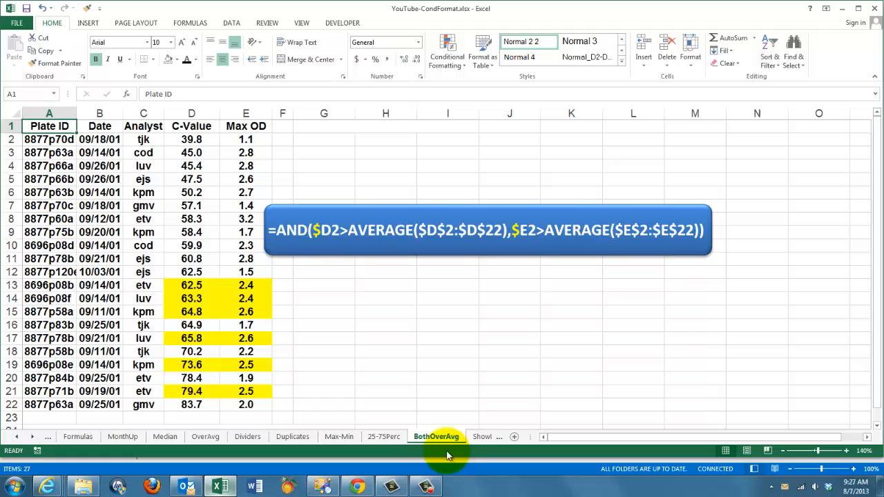
left_click(441, 436)
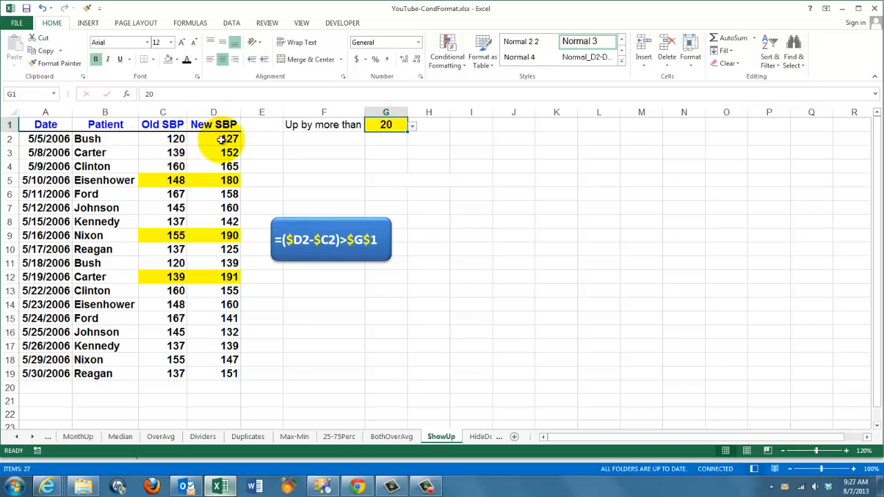
mouse_move(286, 167)
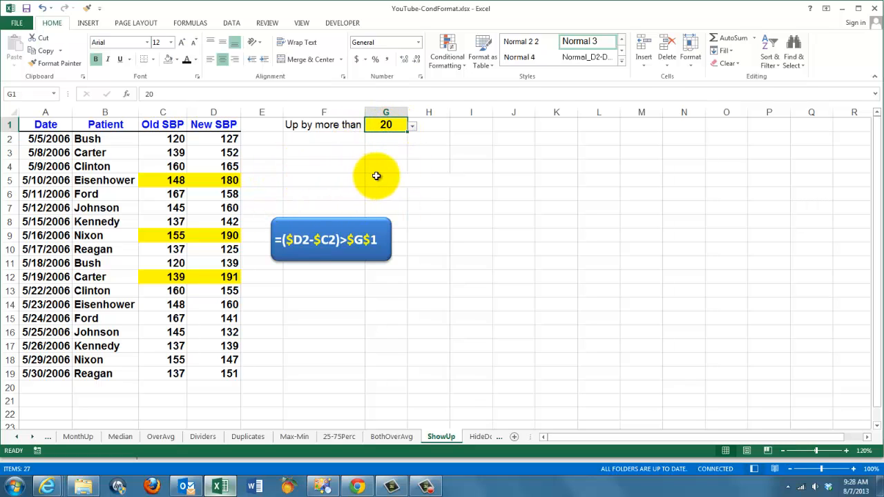
mouse_move(352, 180)
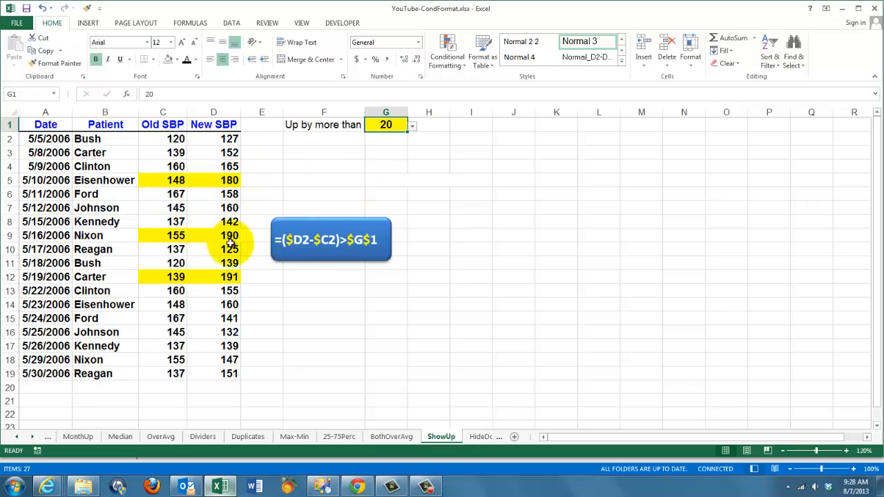
mouse_move(324, 329)
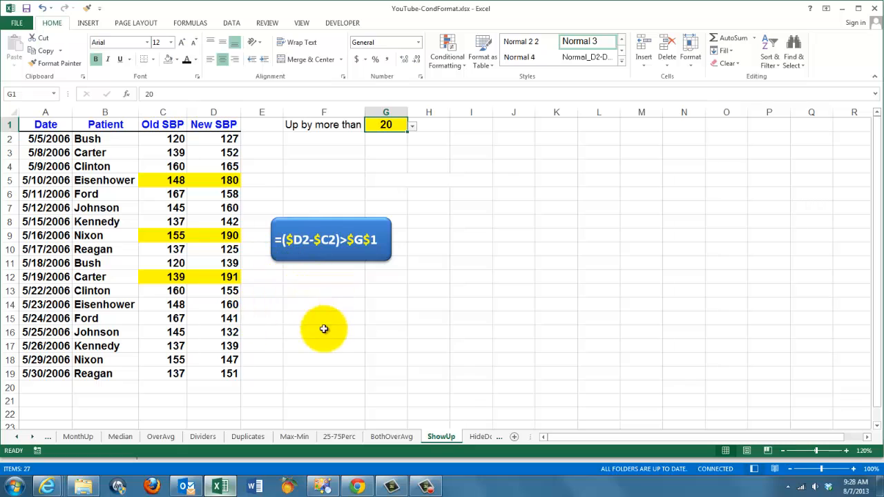
mouse_move(285, 279)
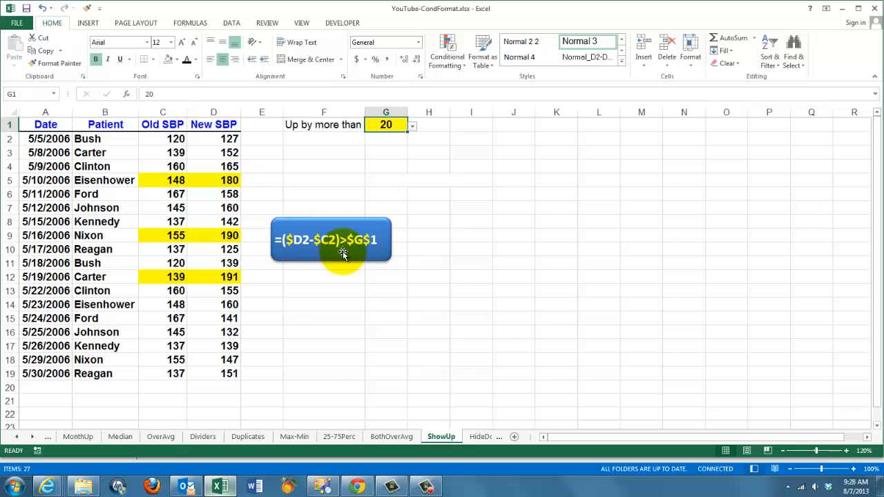
mouse_move(270, 259)
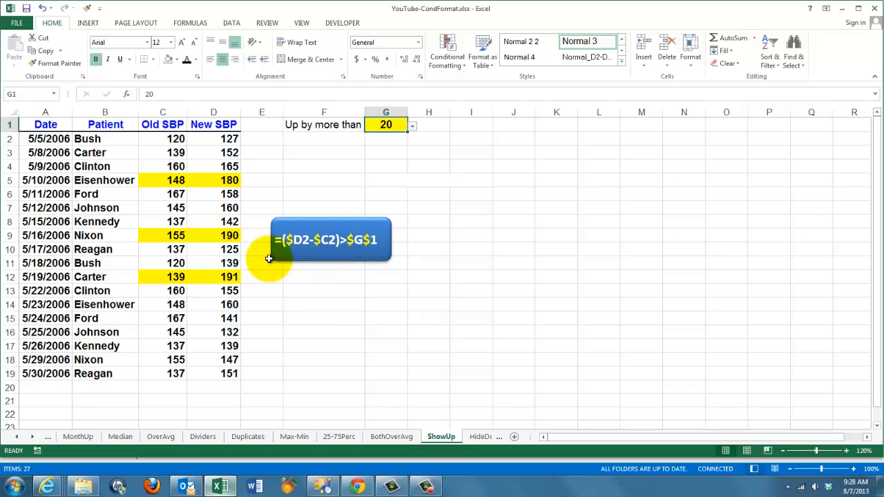
mouse_move(398, 127)
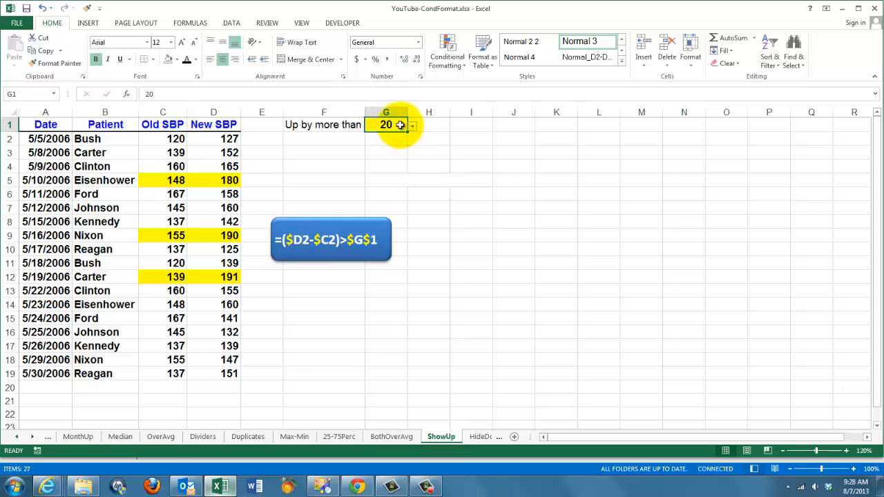
- Lower the G1 ShowUp threshold from 15 to 10, then to 5
left_click(412, 125)
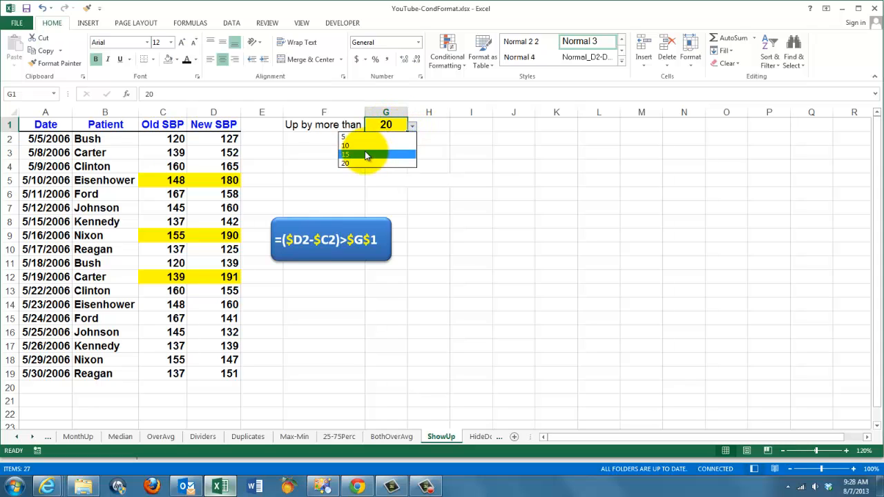
left_click(345, 154)
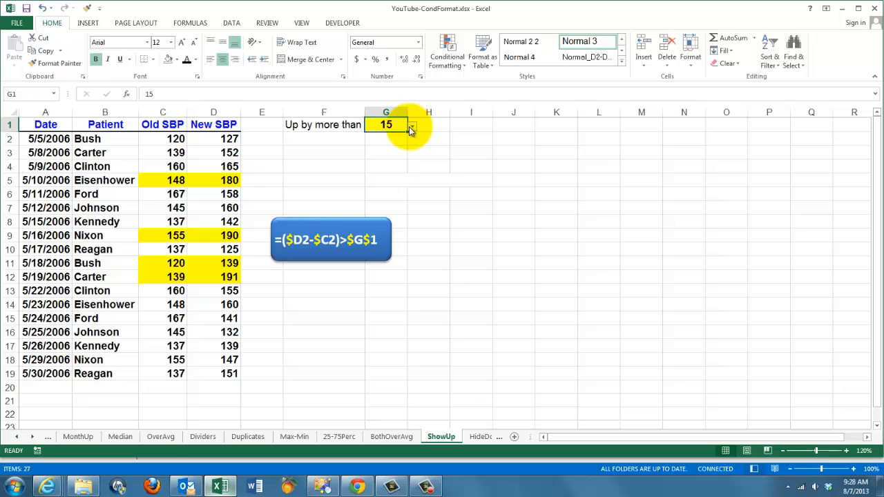
left_click(413, 125)
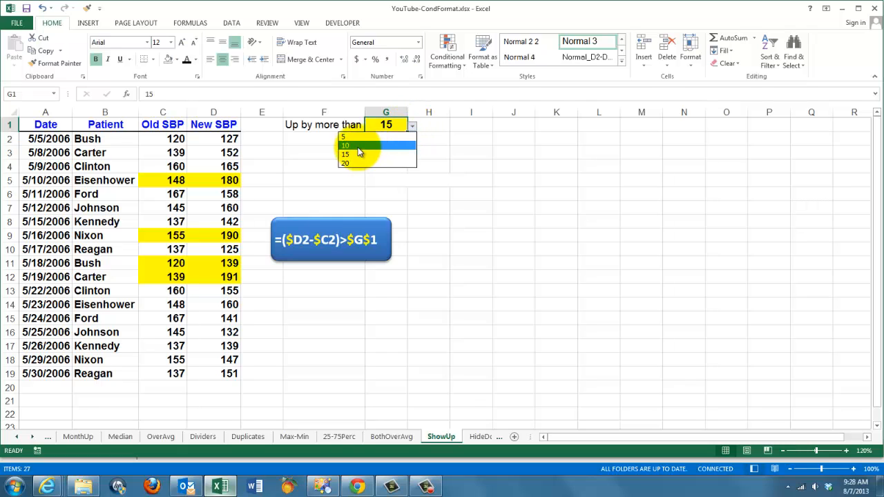
left_click(346, 145)
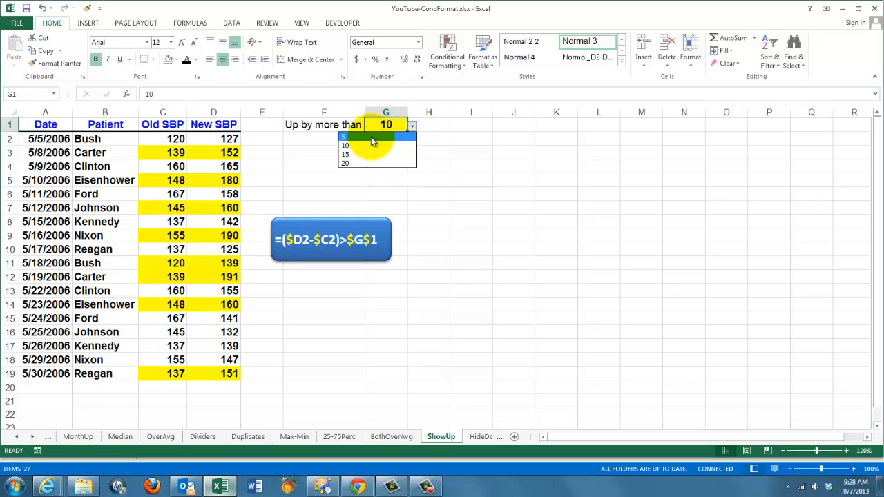
left_click(345, 137)
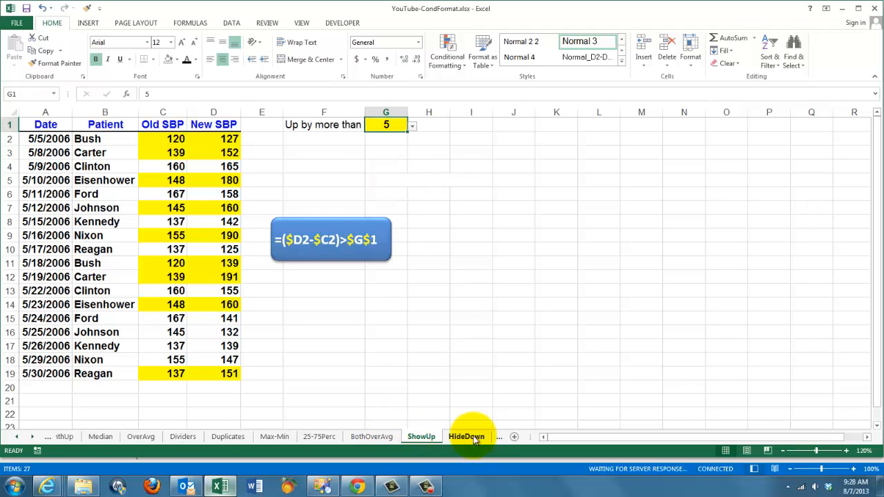
- Switch to the HideDown sheet, whose =($D2-$C2)<0 rule hides falling readings
left_click(467, 436)
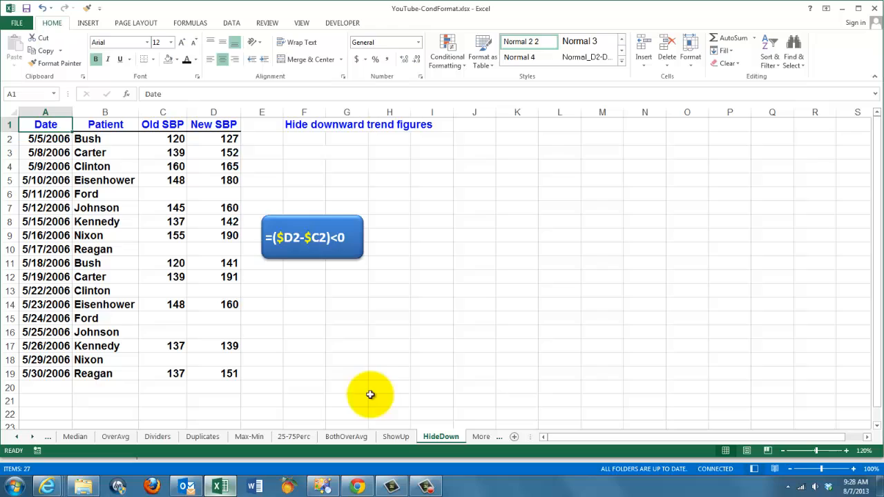
mouse_move(335, 383)
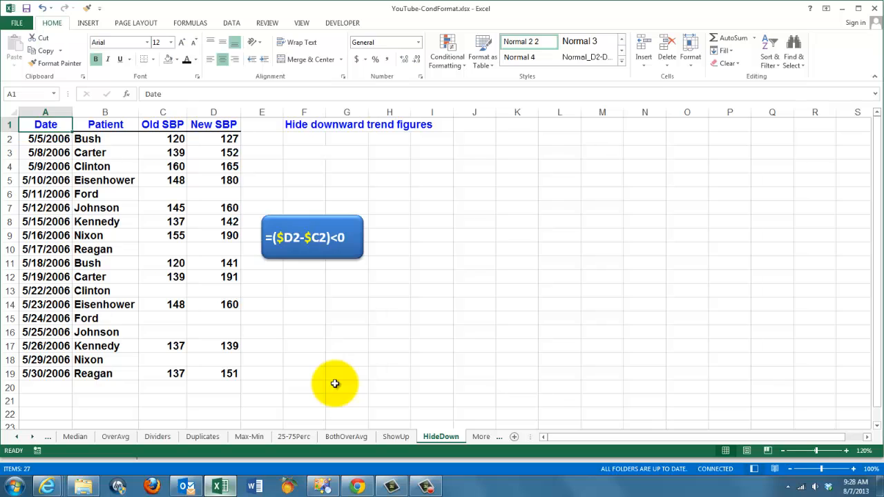
mouse_move(185, 200)
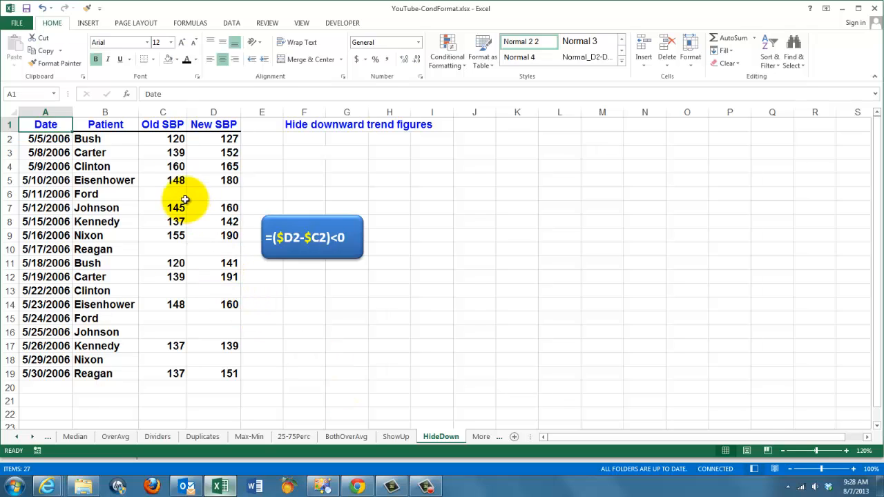
mouse_move(236, 301)
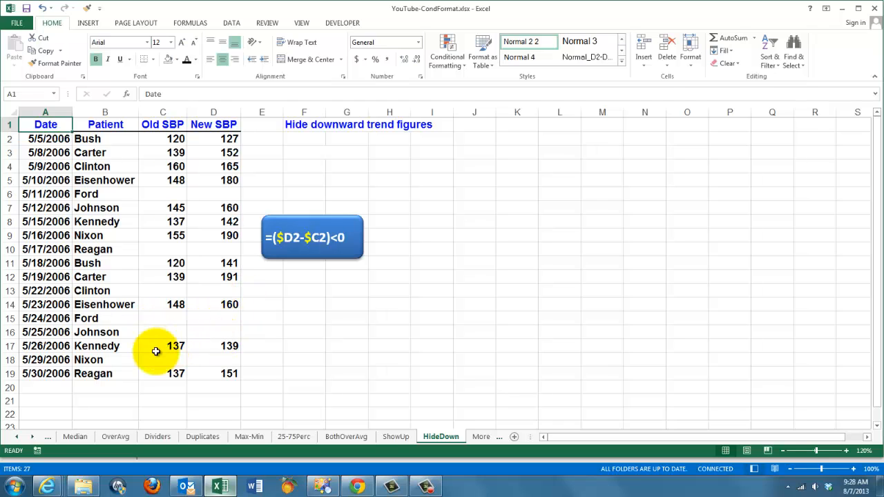
mouse_move(296, 242)
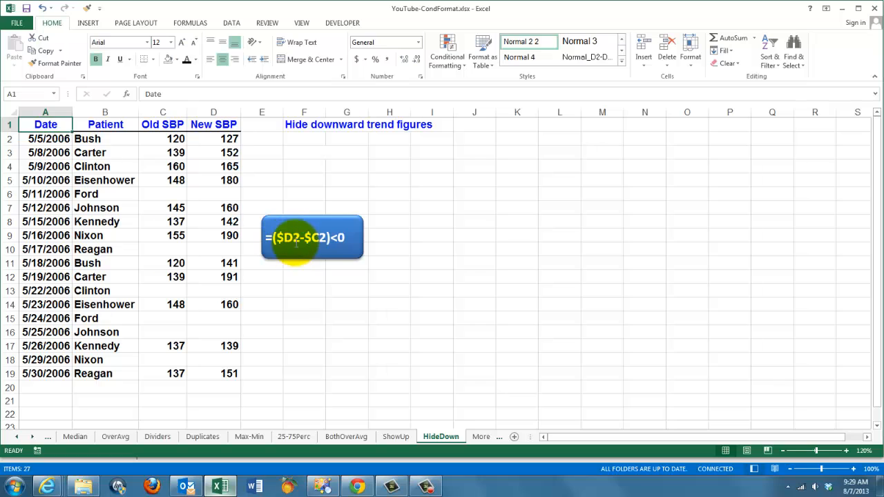
mouse_move(301, 381)
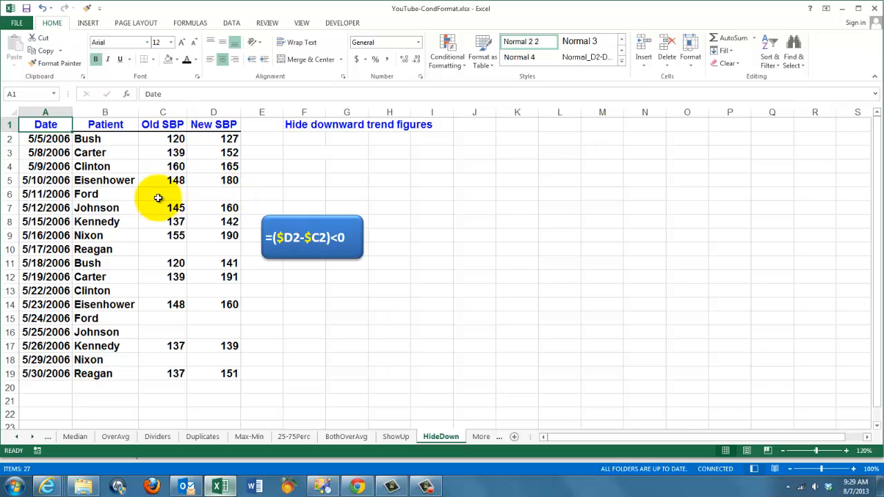
mouse_move(211, 362)
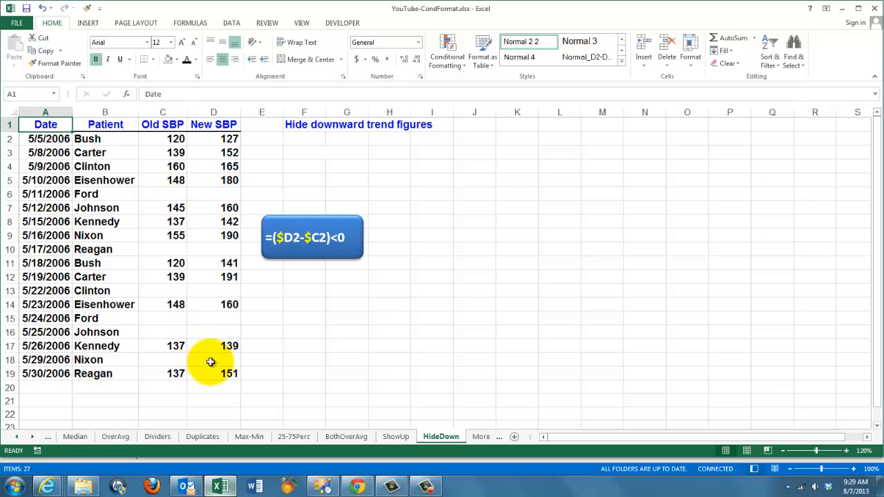
mouse_move(137, 367)
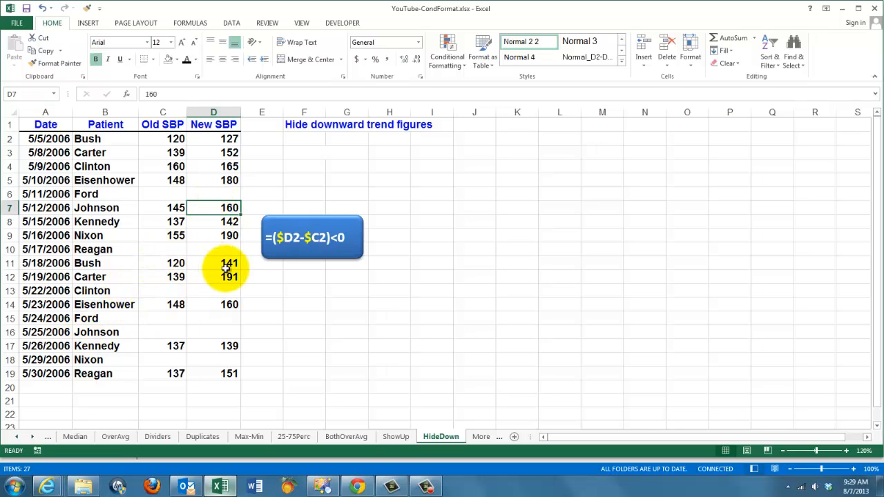
- Enter 145 as Johnson's New SBP in D7, hiding that row's figures
type("145")
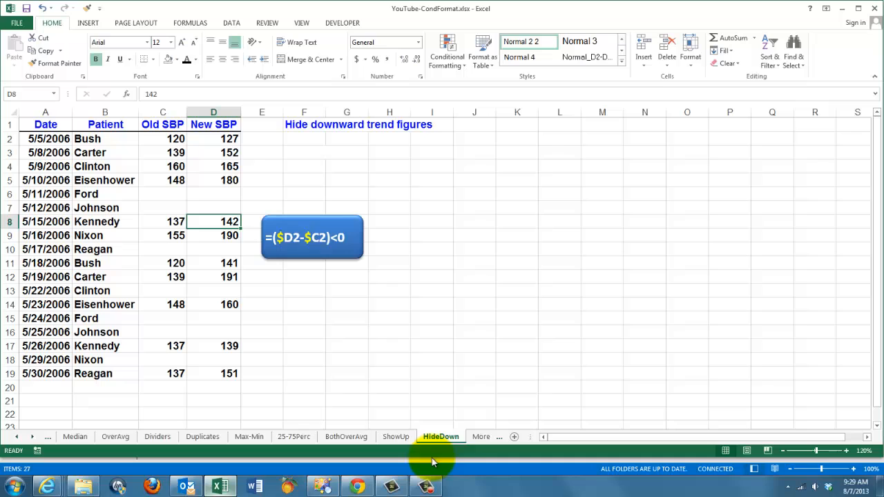
mouse_move(396, 458)
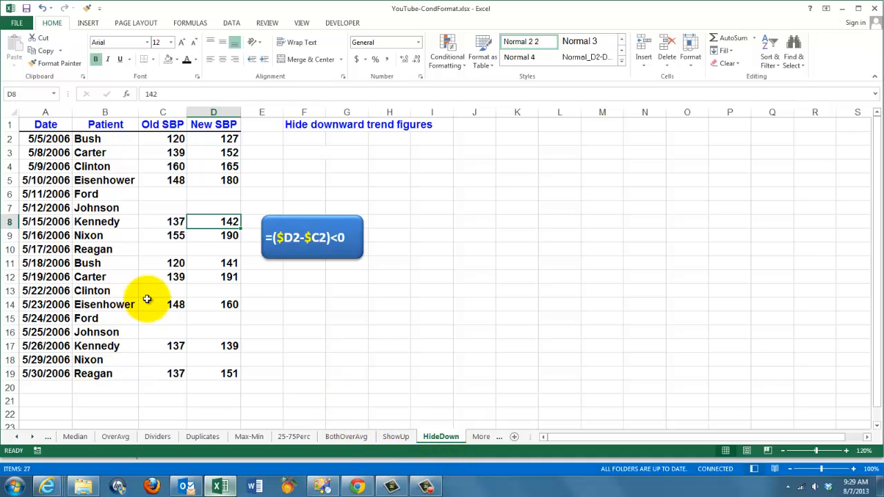
mouse_move(150, 311)
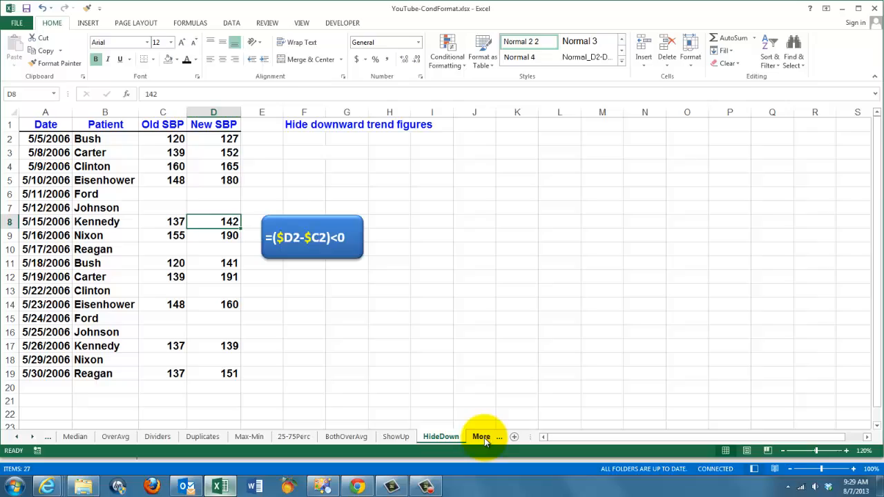
- Switch to the More sheet listing the Excel 2007 Expert training modules
left_click(481, 436)
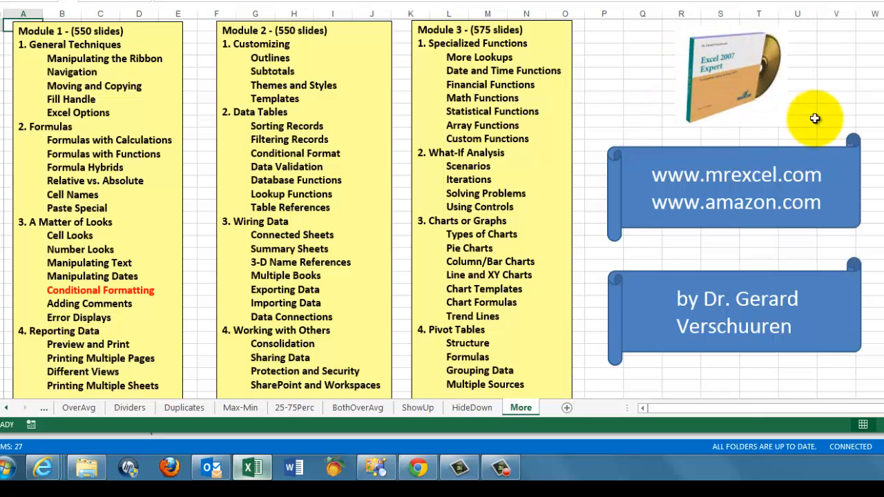
mouse_move(766, 119)
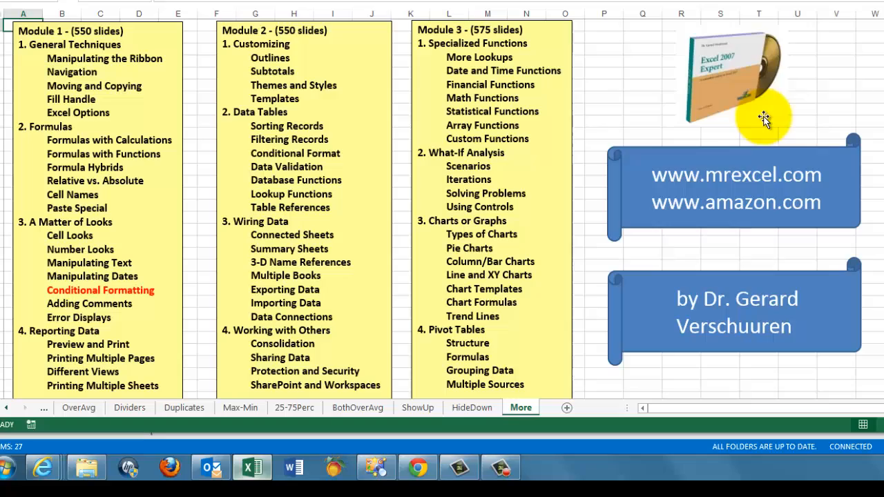
mouse_move(767, 163)
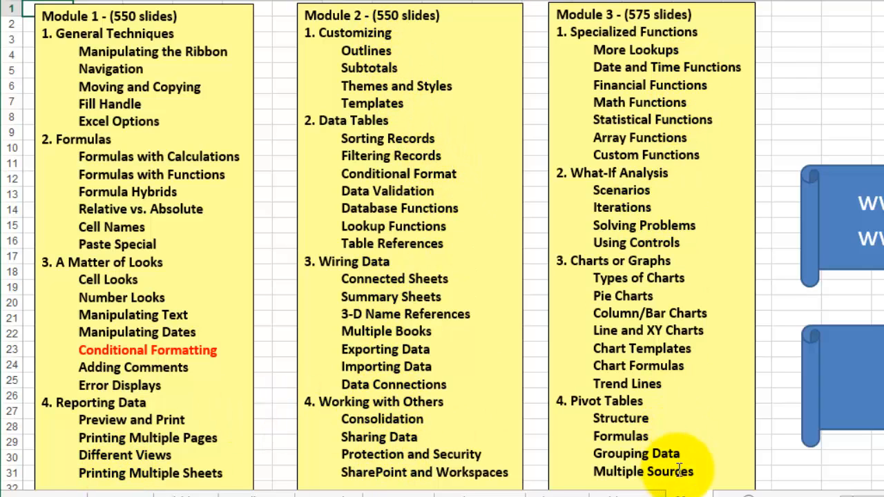
mouse_move(183, 350)
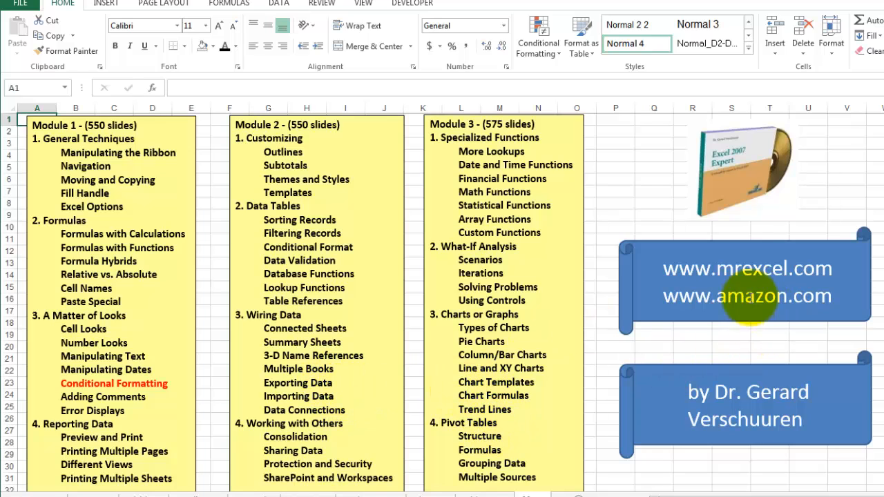
mouse_move(815, 266)
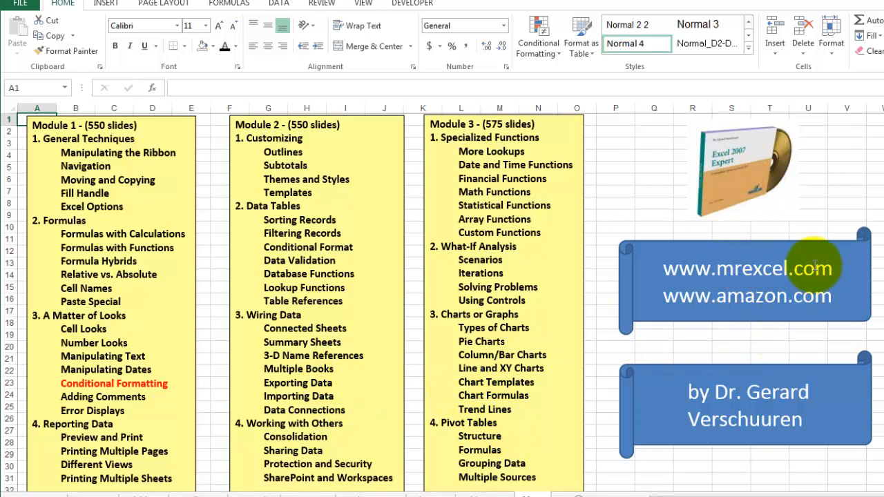
mouse_move(794, 384)
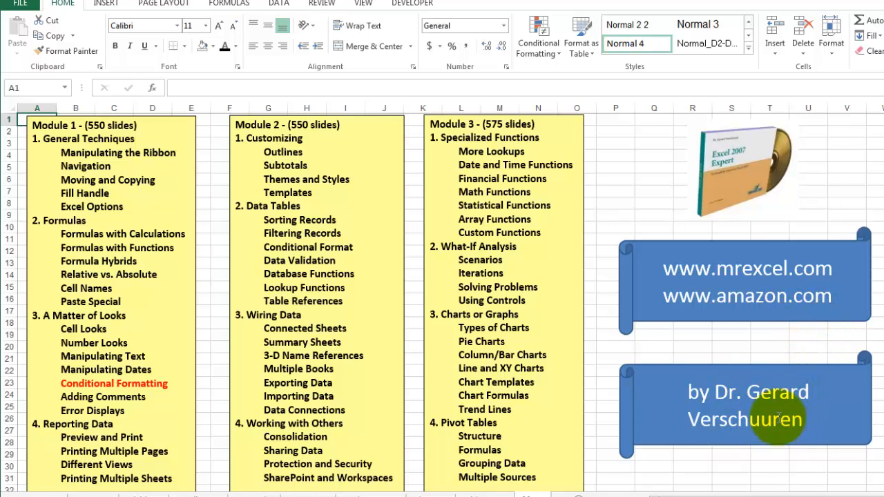
mouse_move(657, 199)
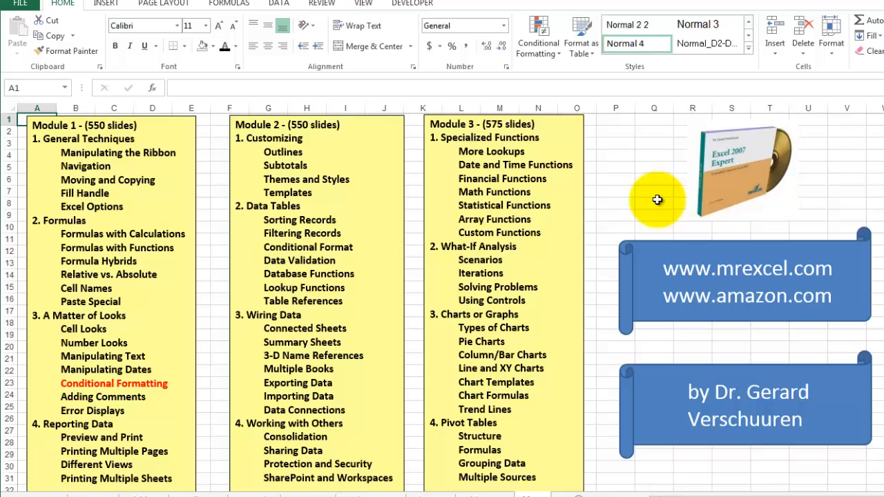
mouse_move(626, 191)
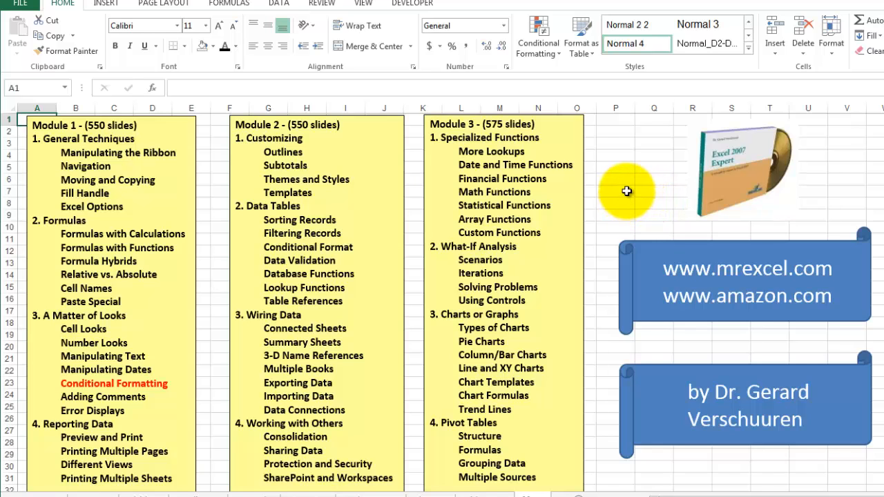